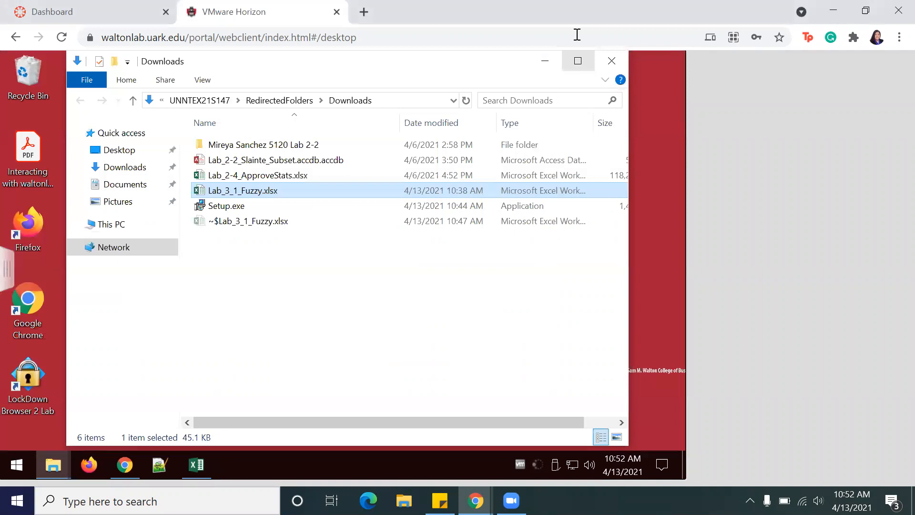
mouse_move(636, 171)
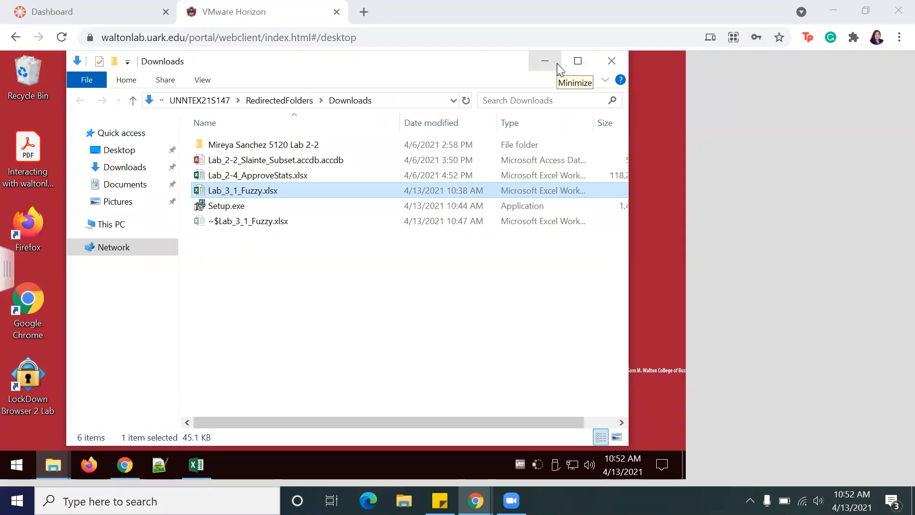
mouse_move(557, 66)
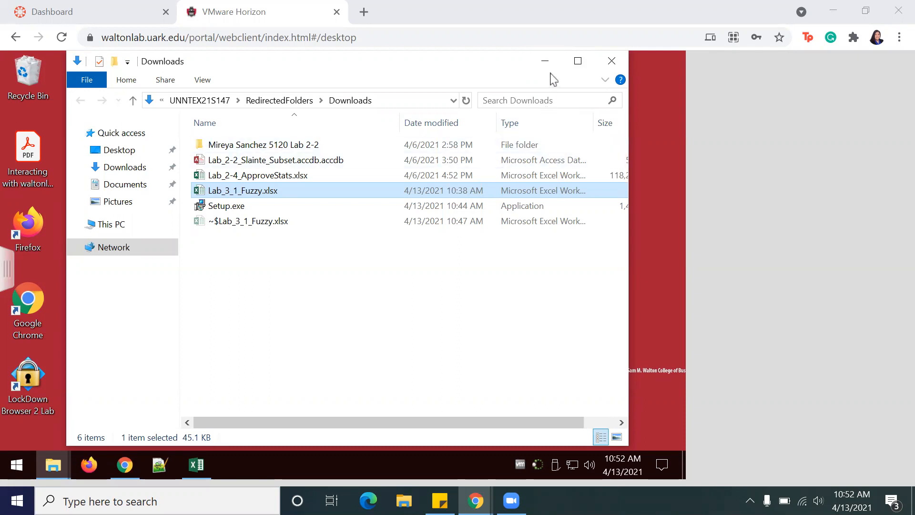
Step: Open Lab_3_1_Fuzzy.xlsx and show the Fuzzy Lookup add-in tab
double_click(243, 190)
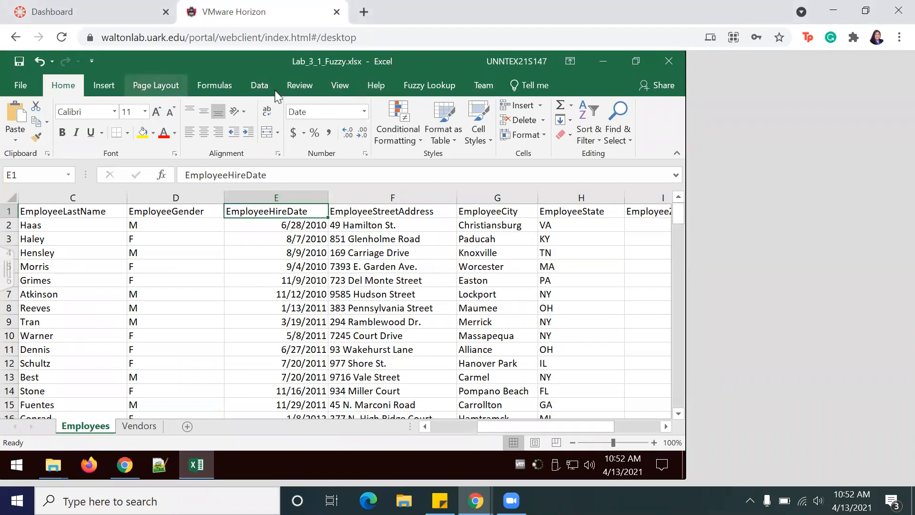
click(429, 85)
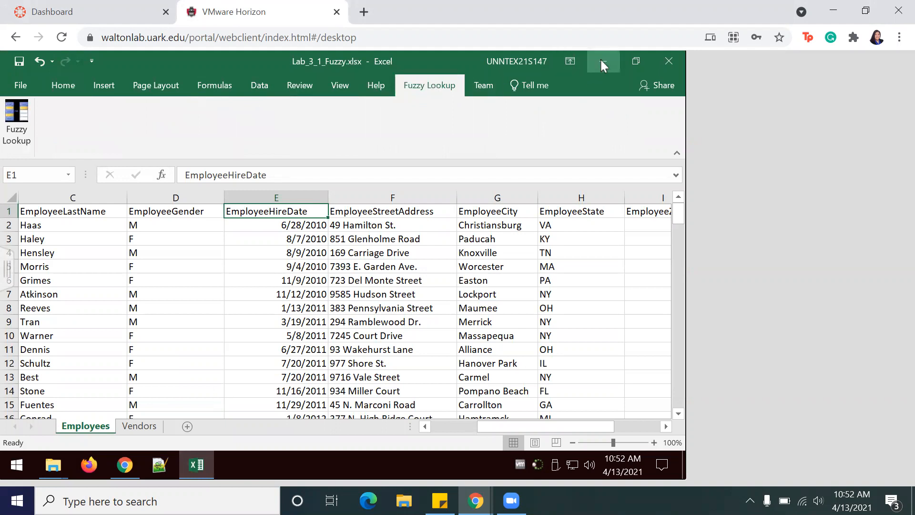
mouse_move(601, 61)
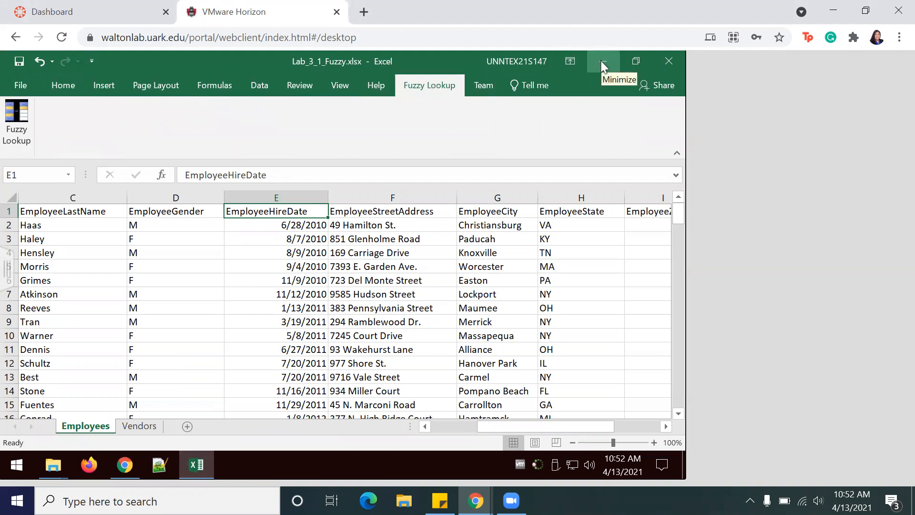
click(601, 60)
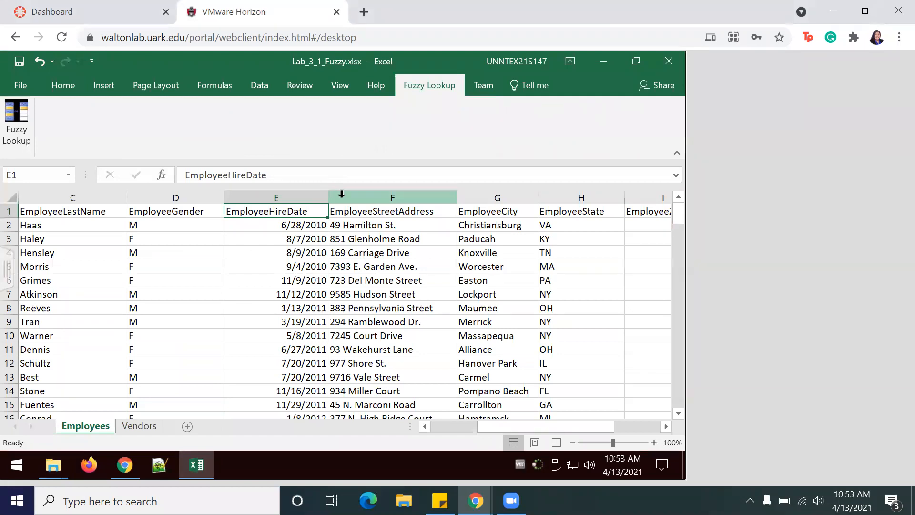
click(175, 335)
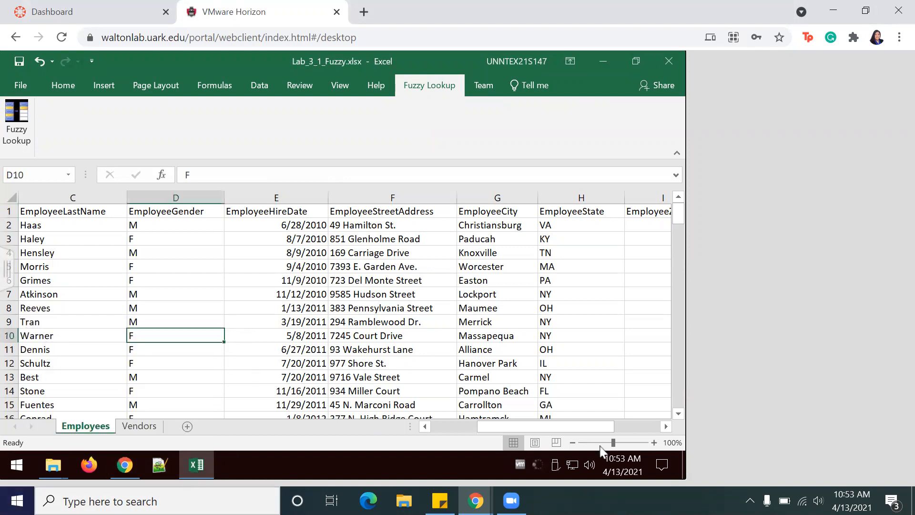
Step: Zoom out to review the Employees and Vendors sheets, then restore Employees to 100%
click(573, 443)
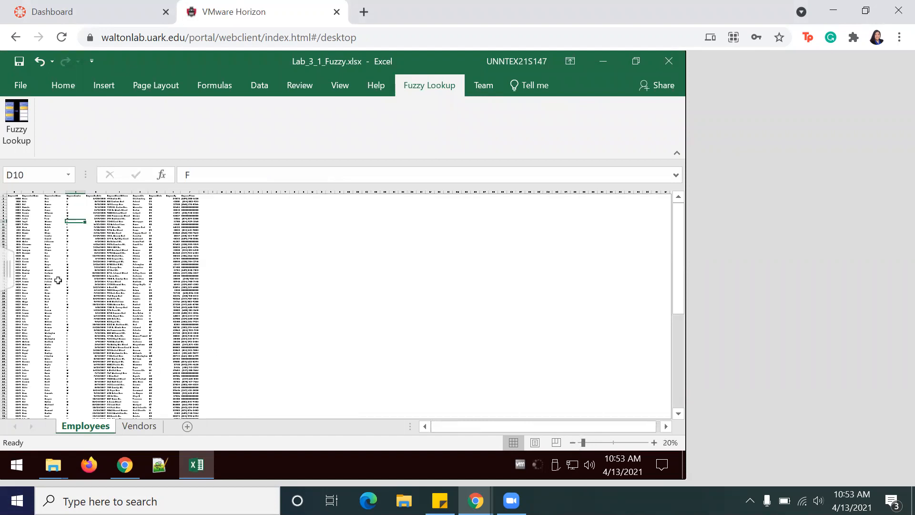
scroll(down, 3)
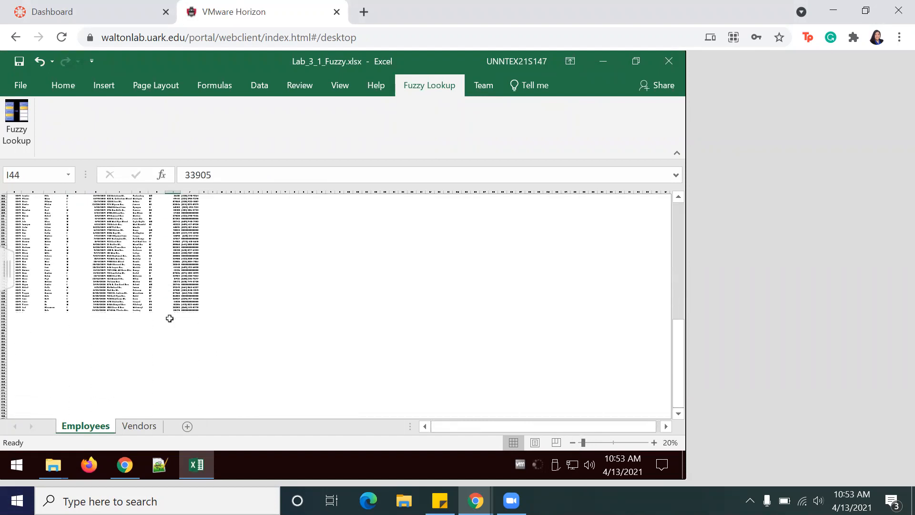
click(139, 426)
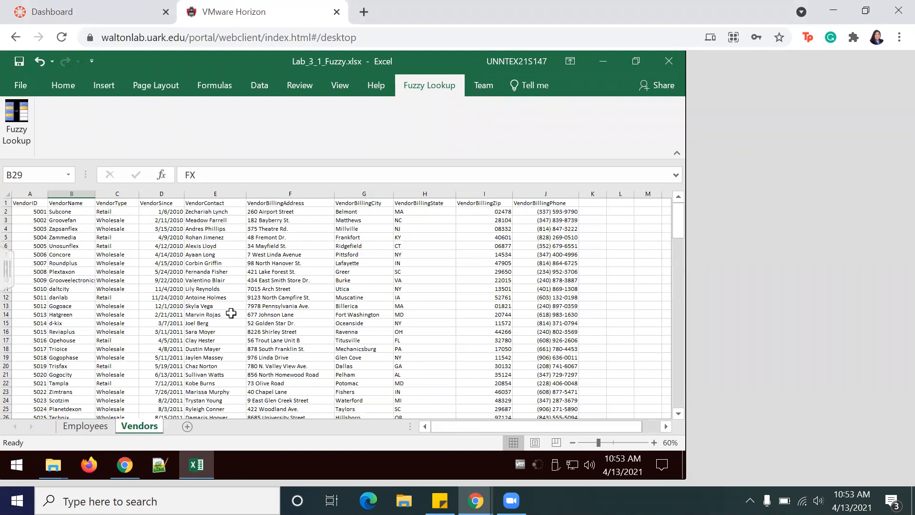
scroll(down, 3)
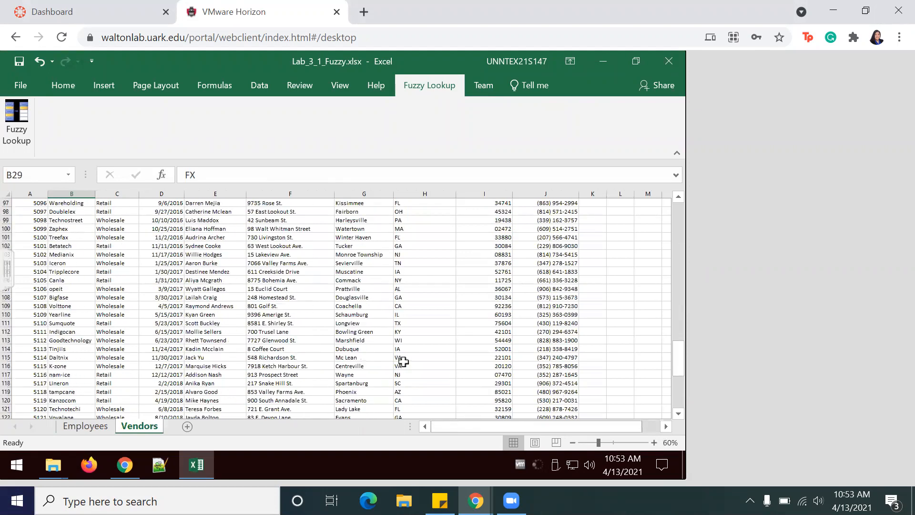
scroll(up, 3)
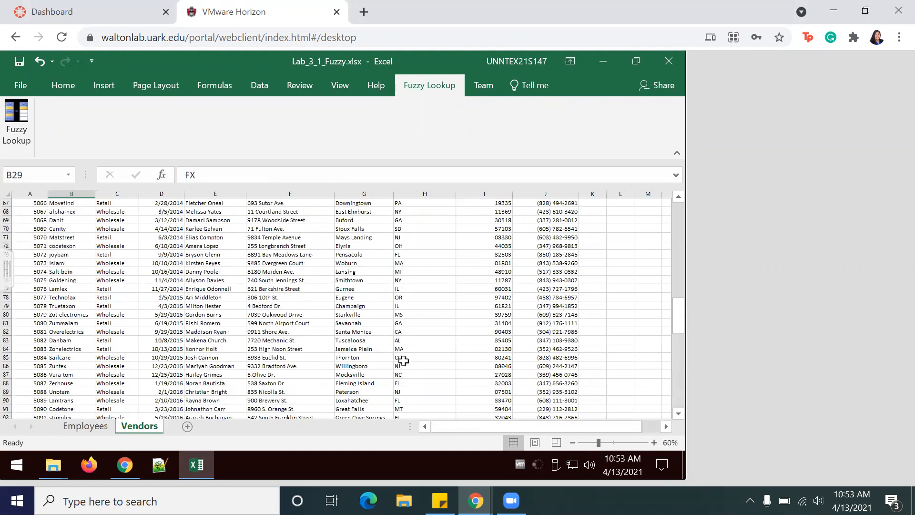
click(86, 425)
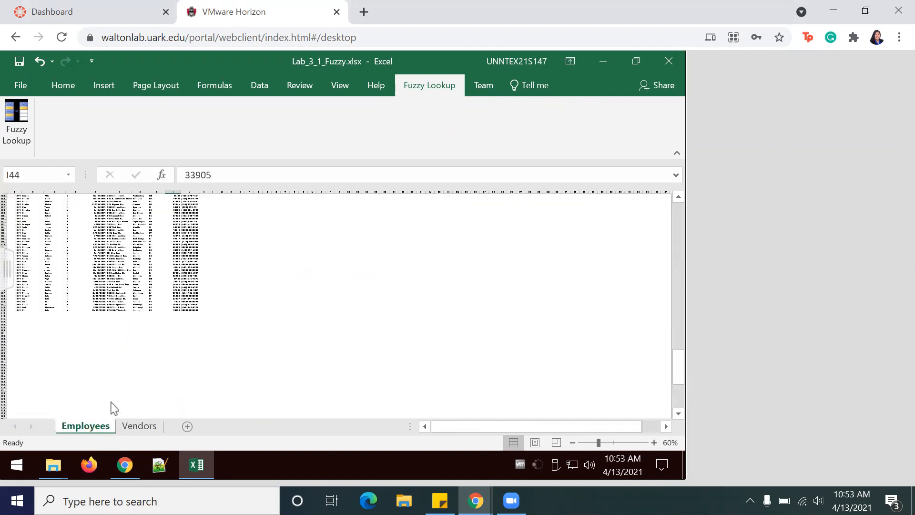
drag(598, 442, 582, 442)
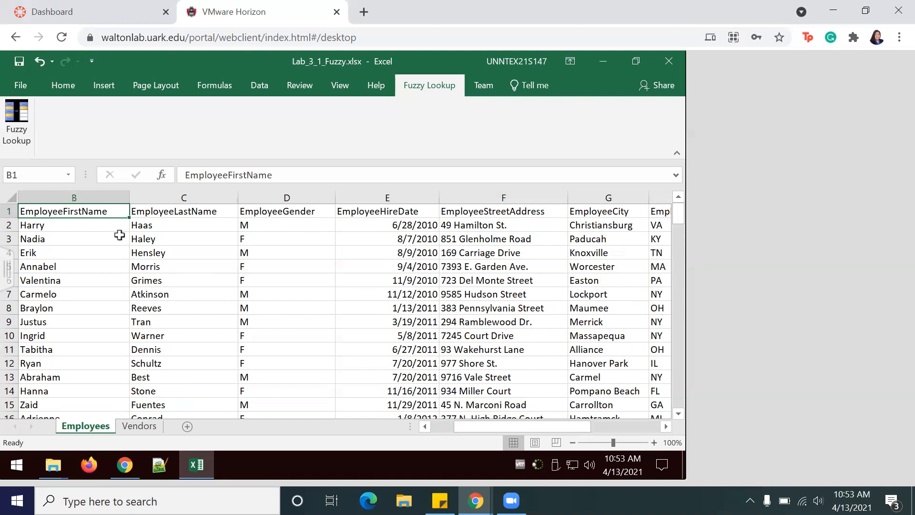
mouse_move(129, 231)
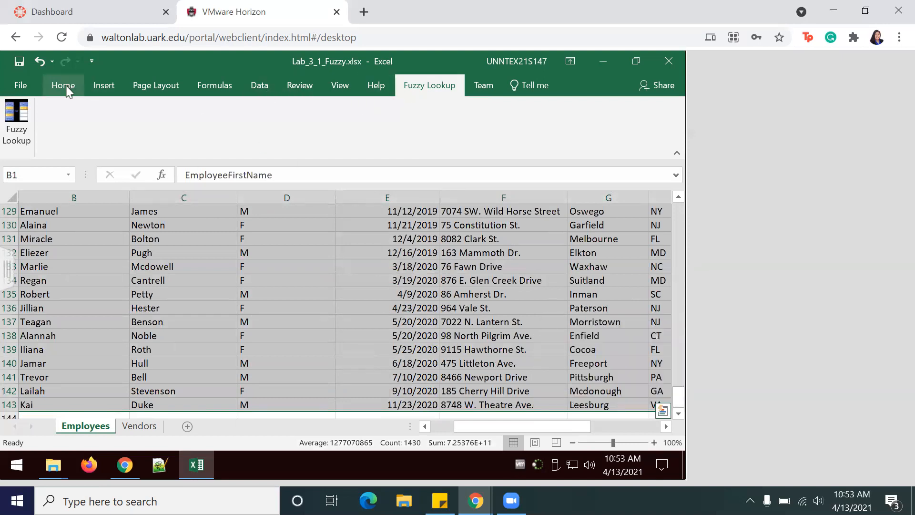
Step: Format the Employees data A1:J143 as a yellow medium-style table with headers
click(62, 85)
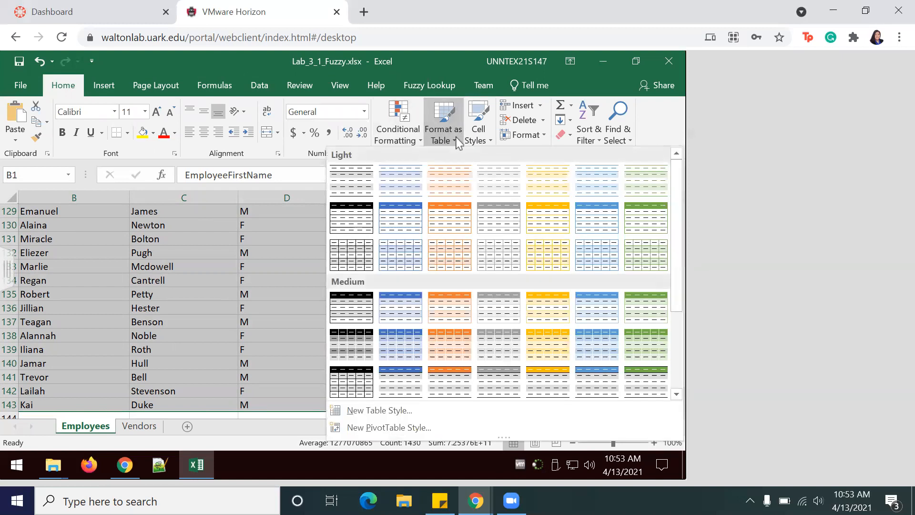
mouse_move(401, 257)
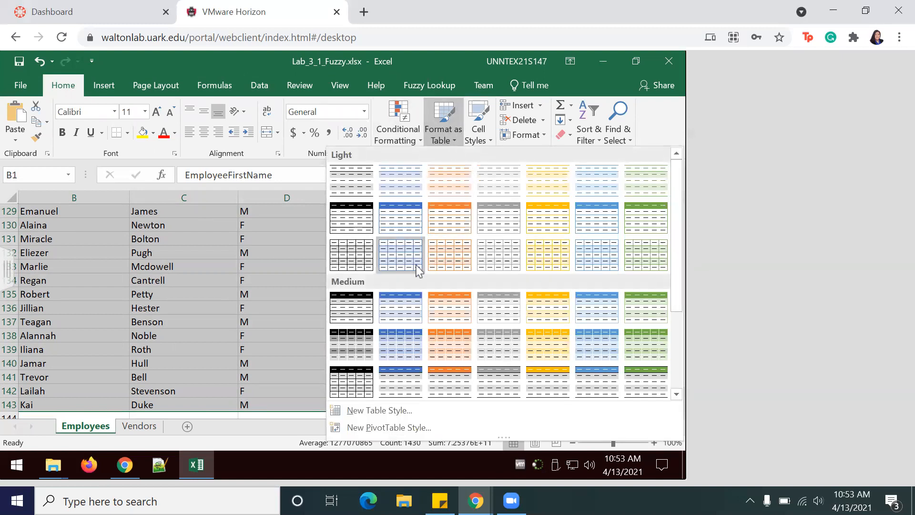
mouse_move(547, 307)
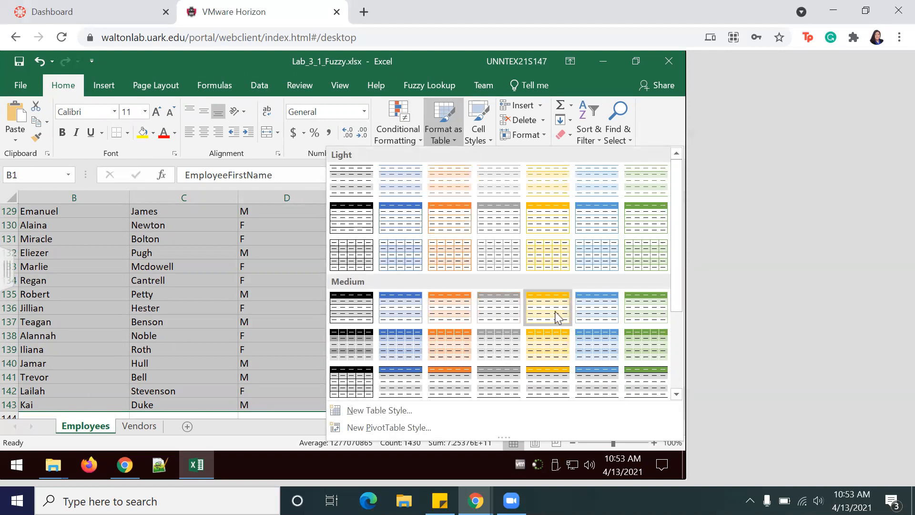
click(546, 308)
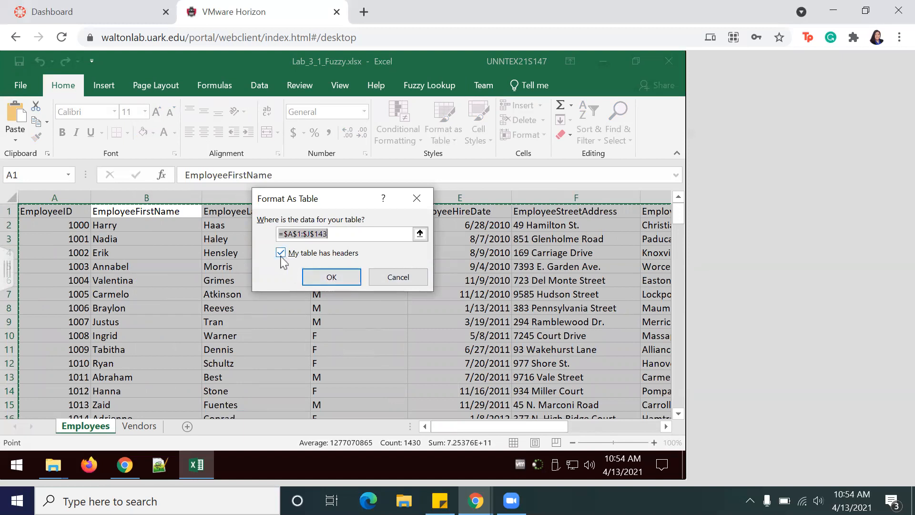
mouse_move(319, 267)
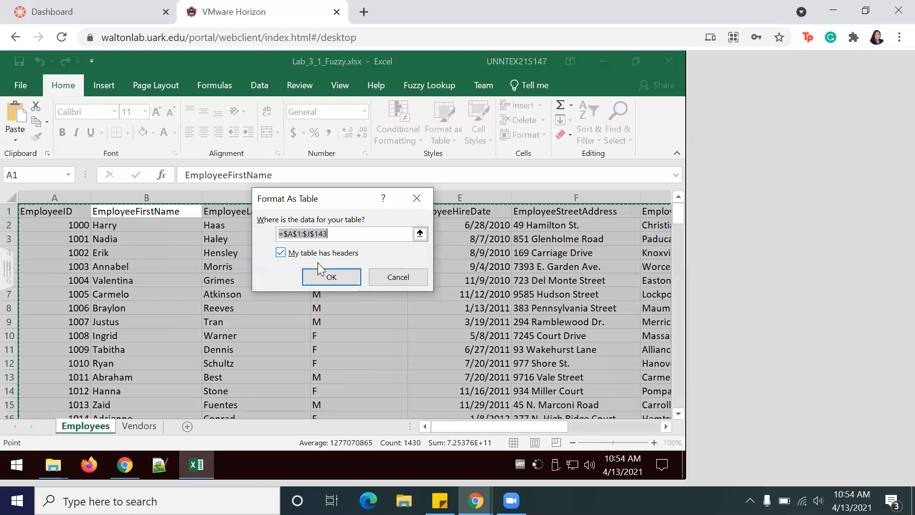
click(331, 276)
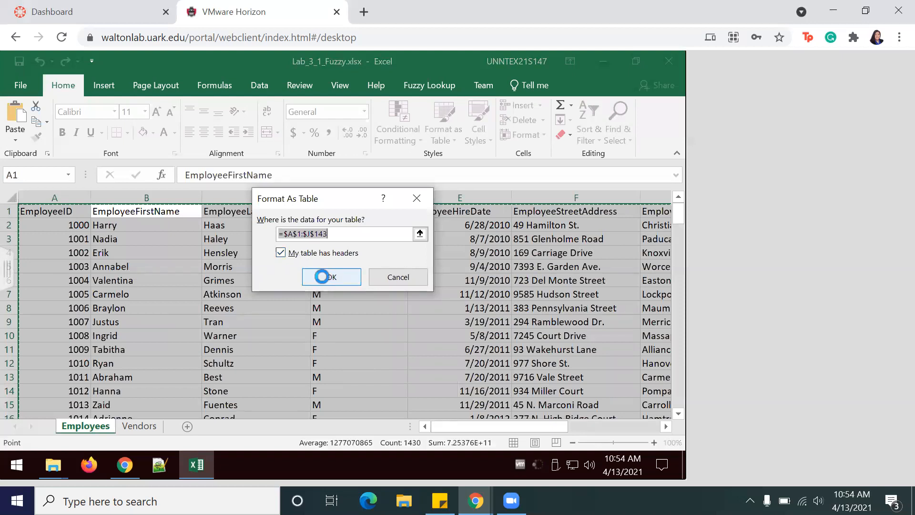
click(331, 277)
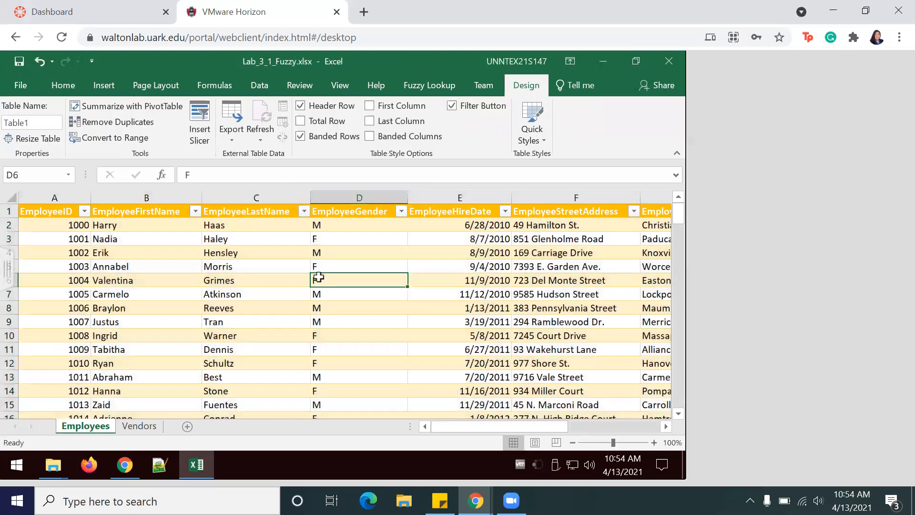
text(F)
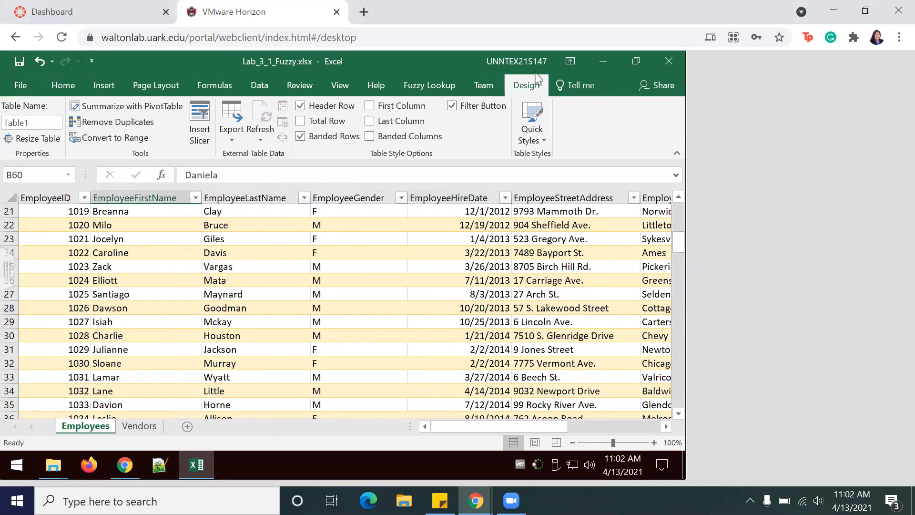
Step: Name the employee table 'Employees' and move to the Vendors sheet
click(29, 122)
text(E)
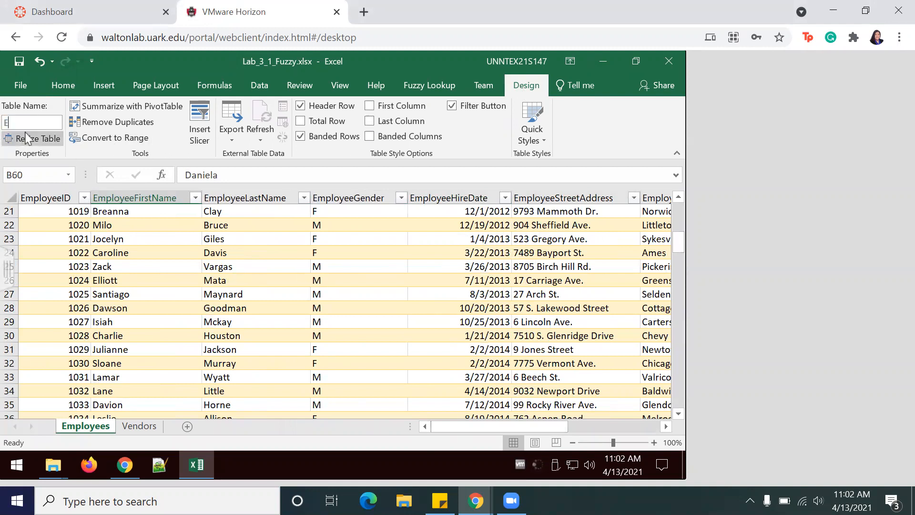
text(mployee)
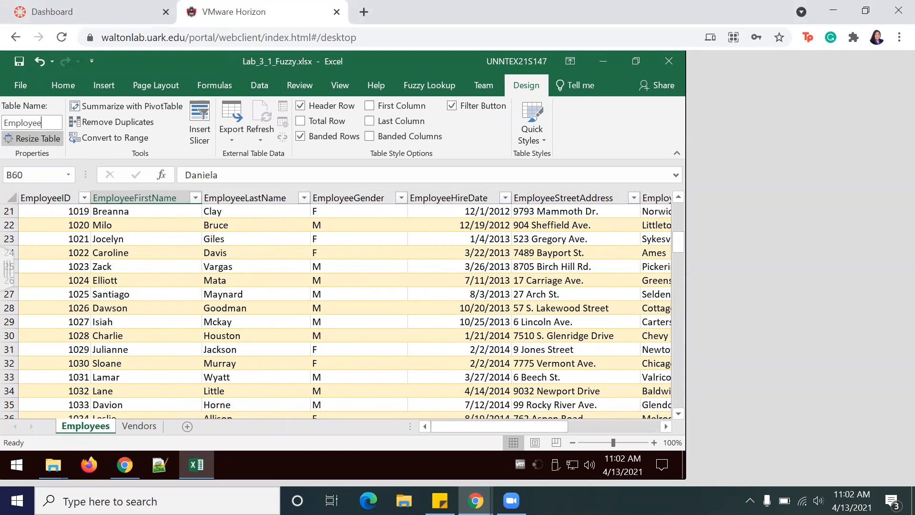
click(109, 405)
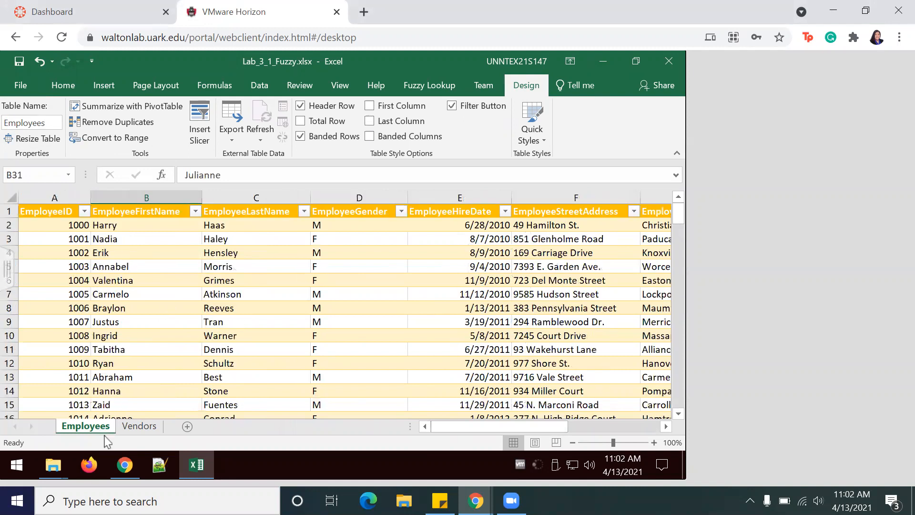
click(139, 425)
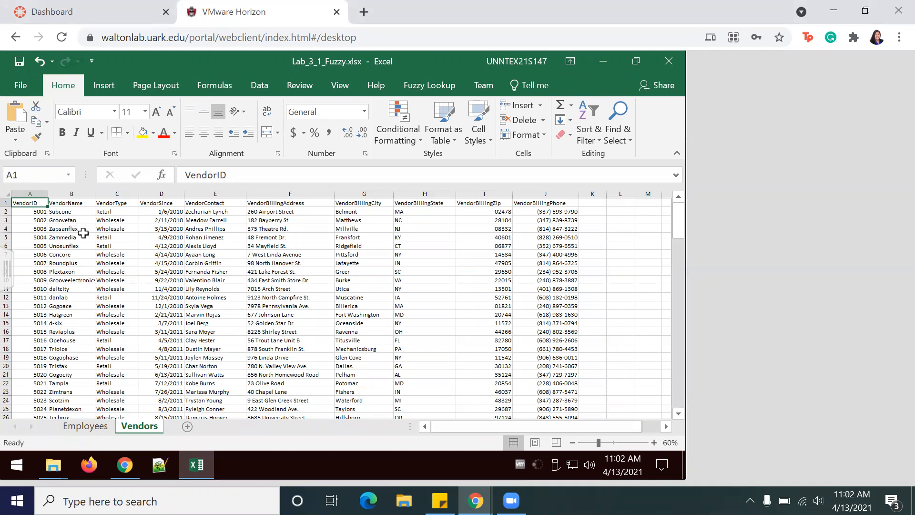
Step: Format the Vendors data $A$1:$J$143 as a yellow banded table with headers
scroll(down, 3)
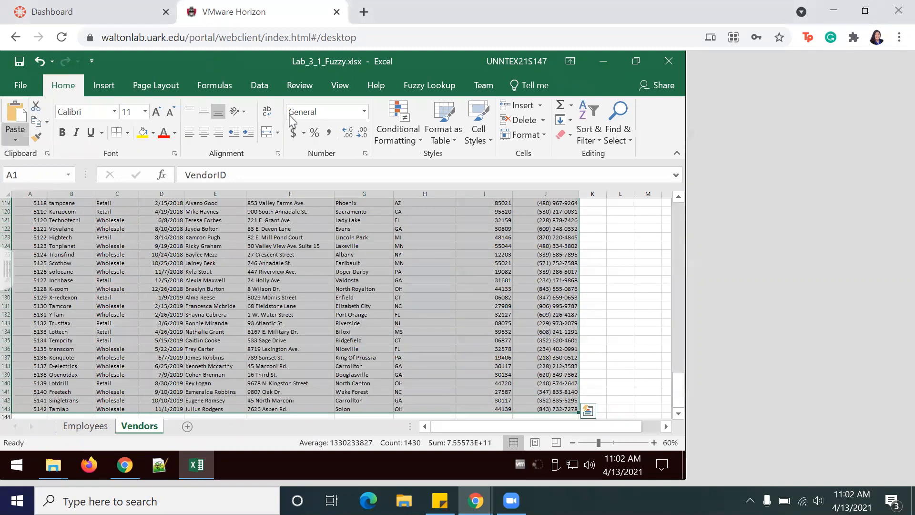
mouse_move(433, 154)
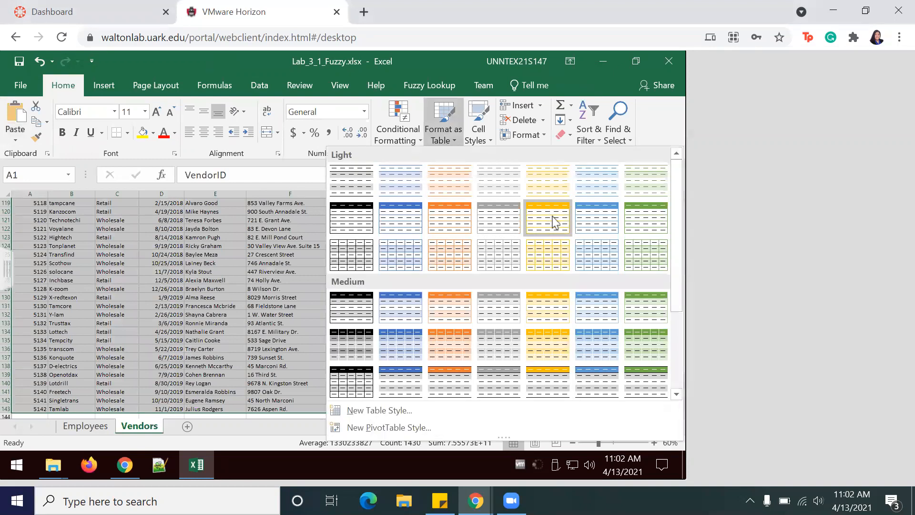
click(547, 219)
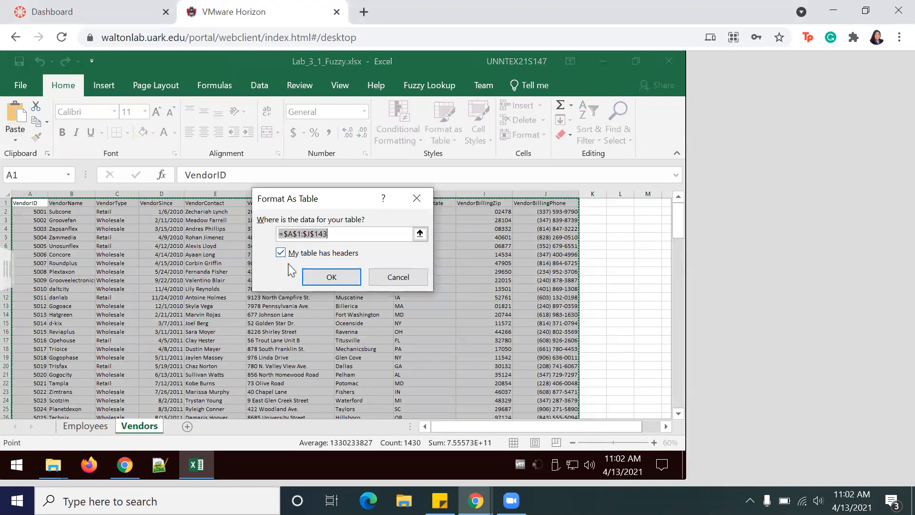
click(332, 277)
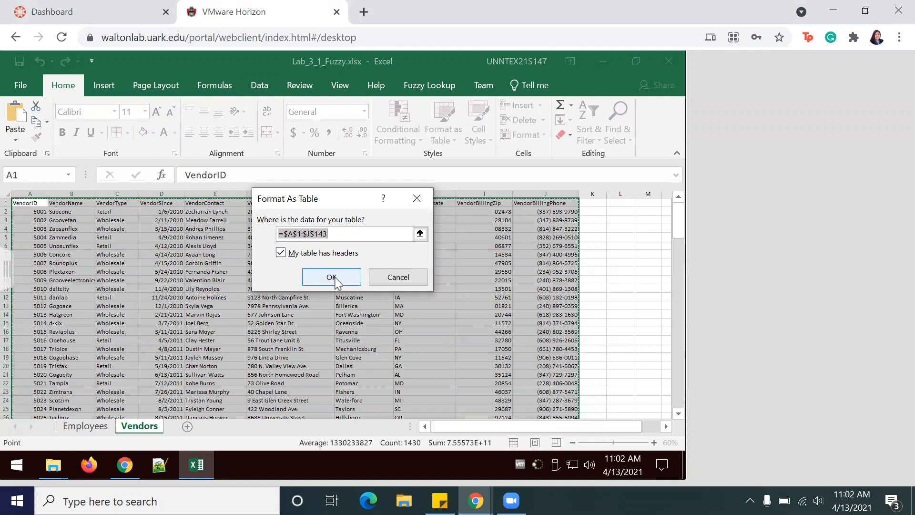
click(331, 276)
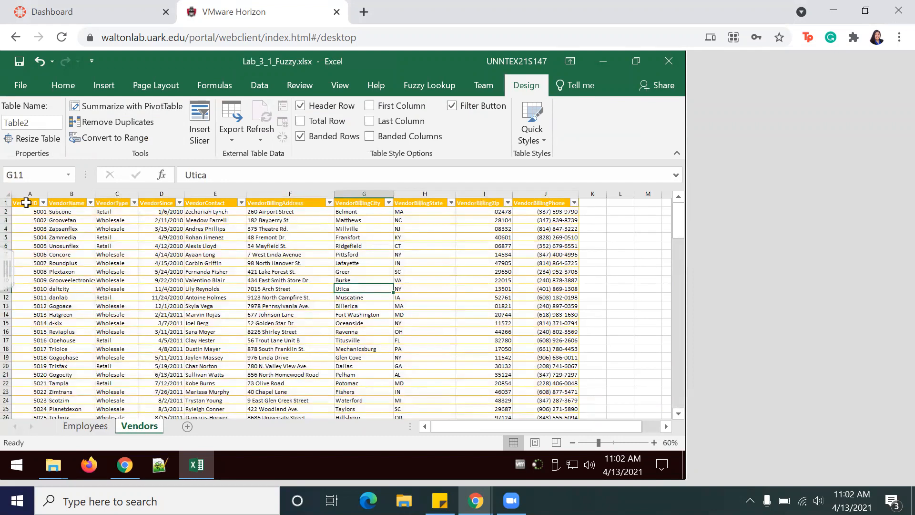
click(29, 202)
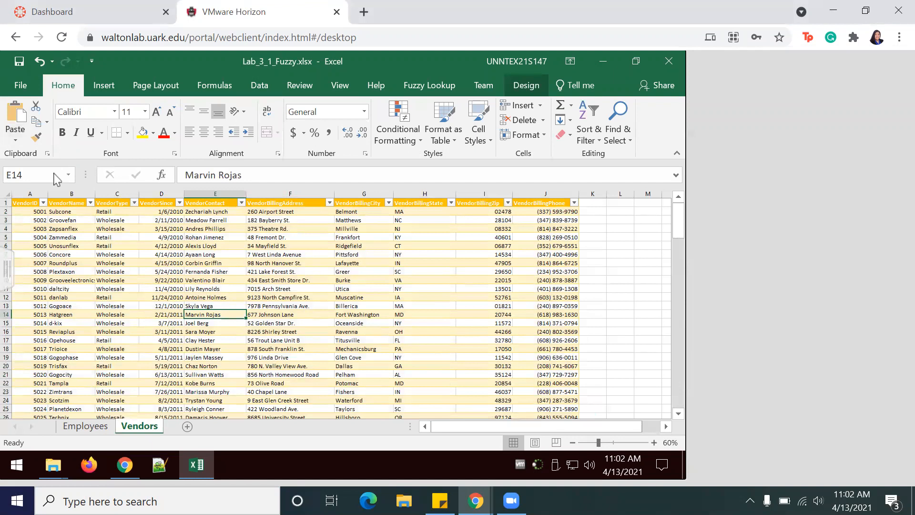
click(289, 323)
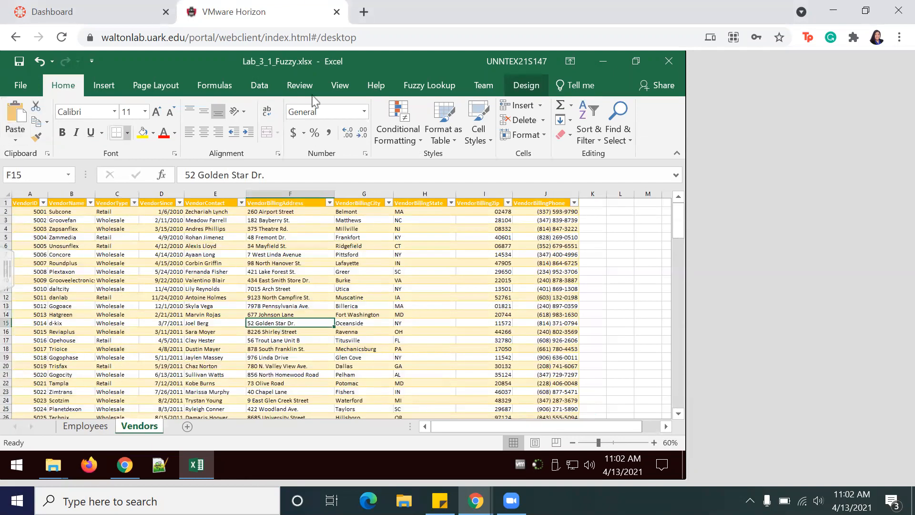
click(524, 86)
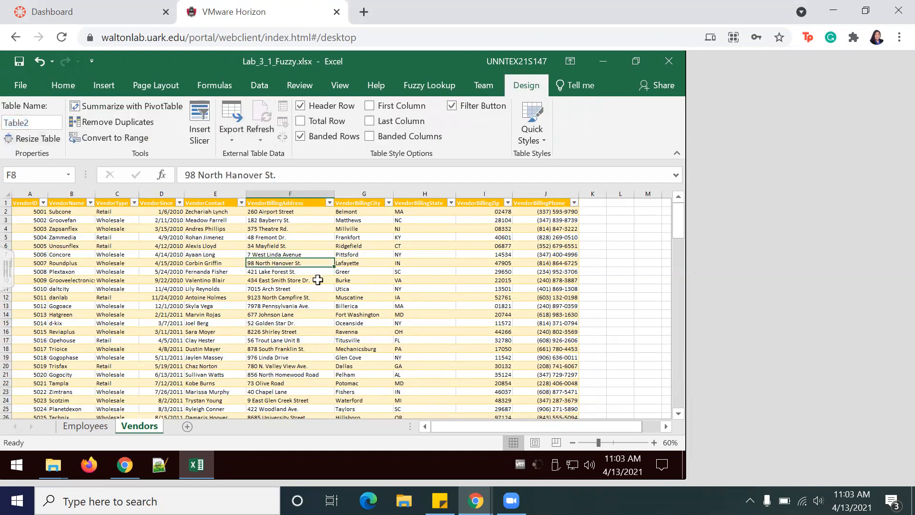
Step: Rename the vendor table from Table2 to 'Vendors'
click(29, 122)
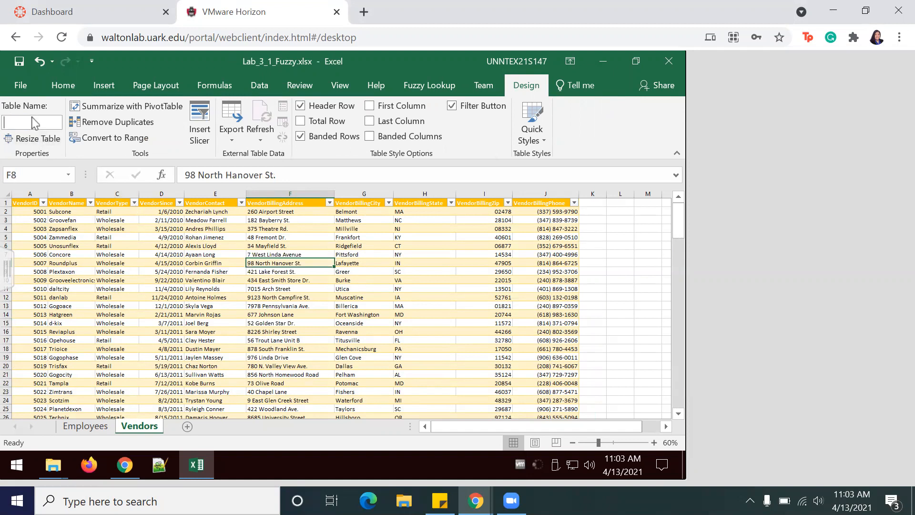
text(Employee)
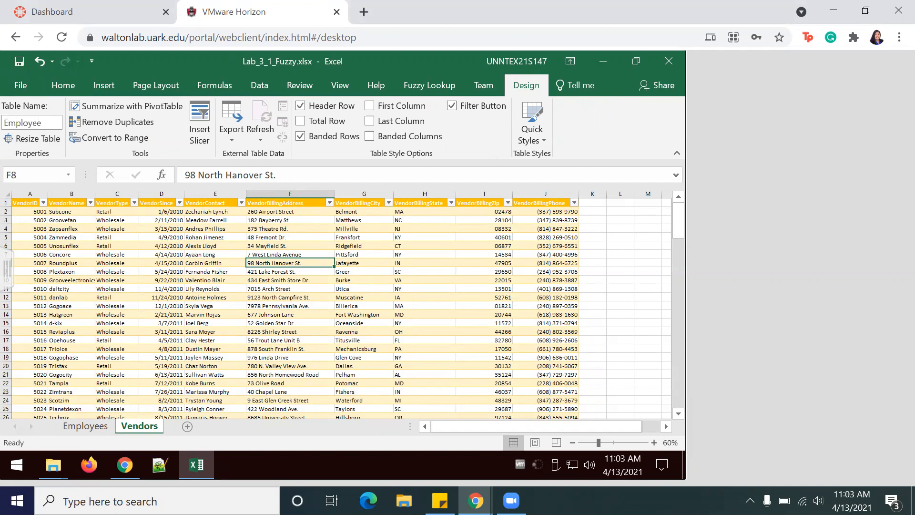
text(V)
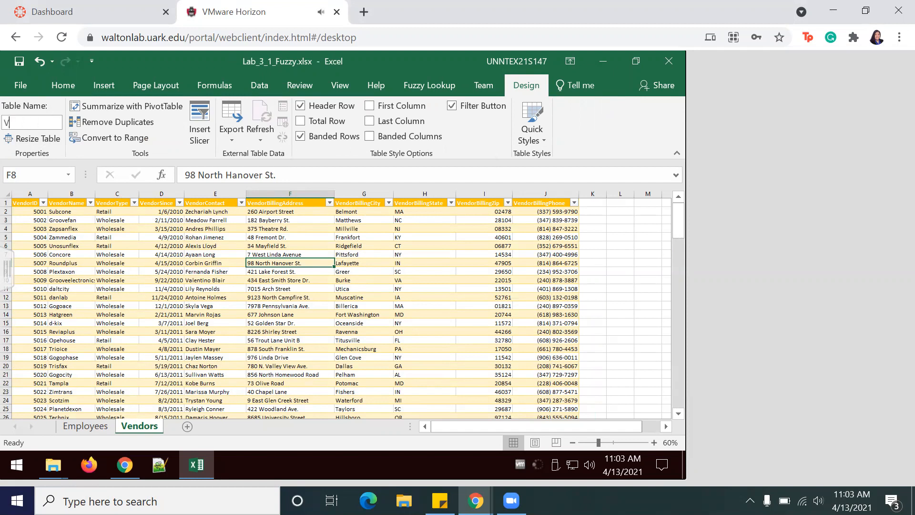
text(endors)
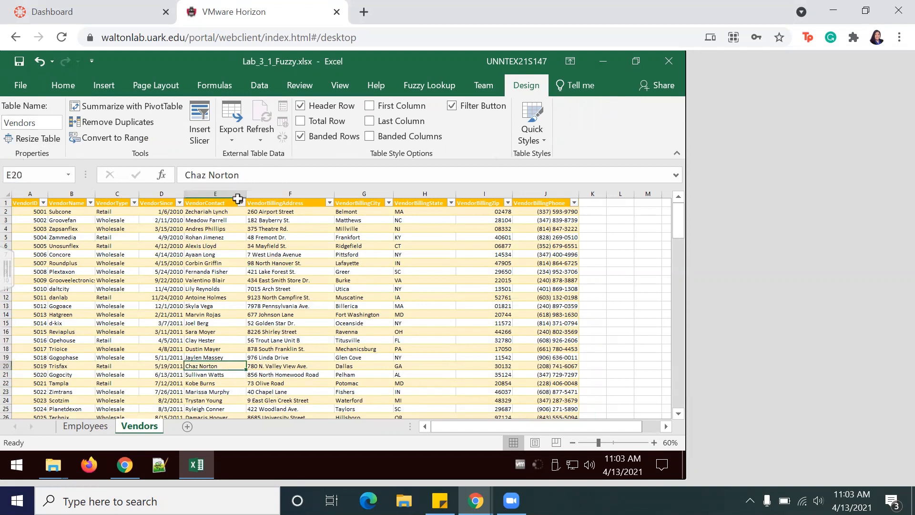
click(364, 357)
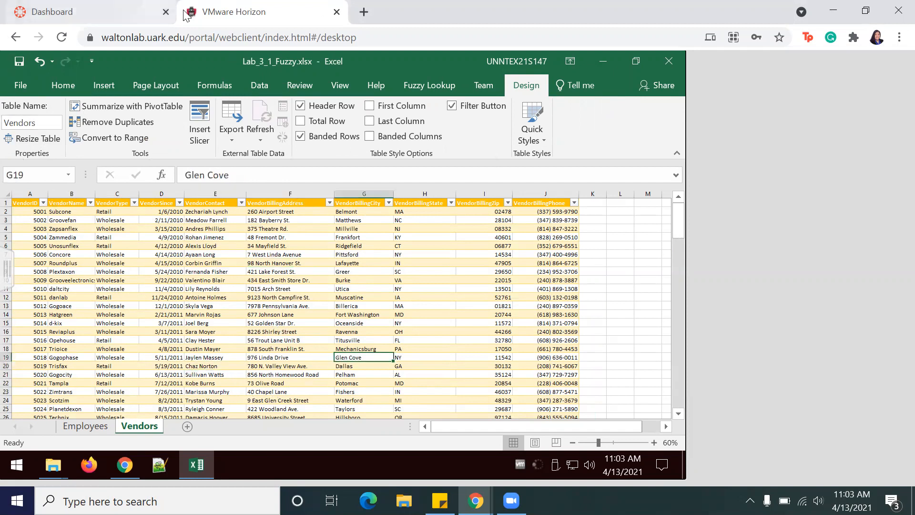
mouse_move(751, 105)
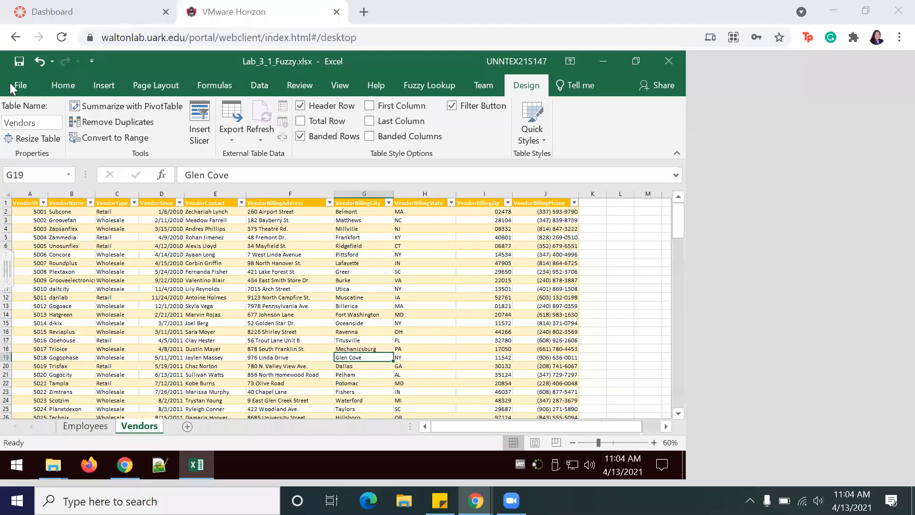
Step: Begin Save As in Downloads with the file name changed to Fuzzy-Tables.xlsx
click(19, 85)
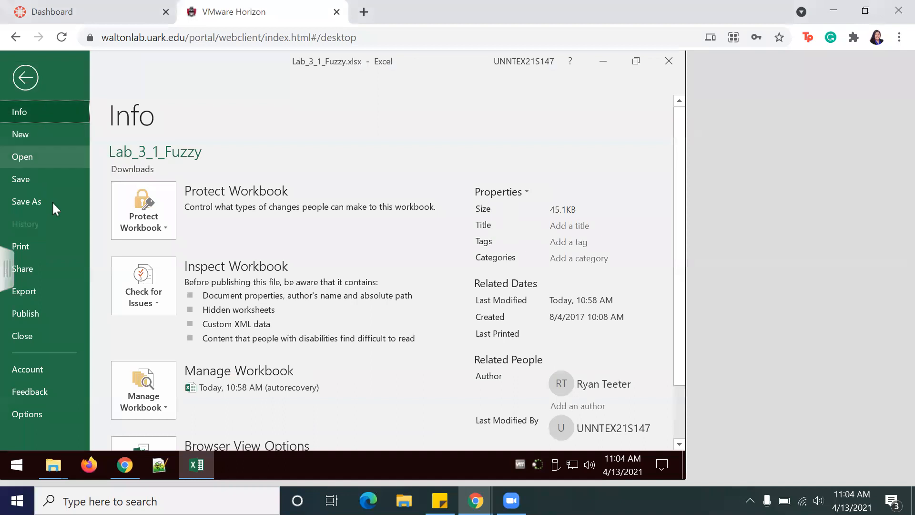
click(26, 201)
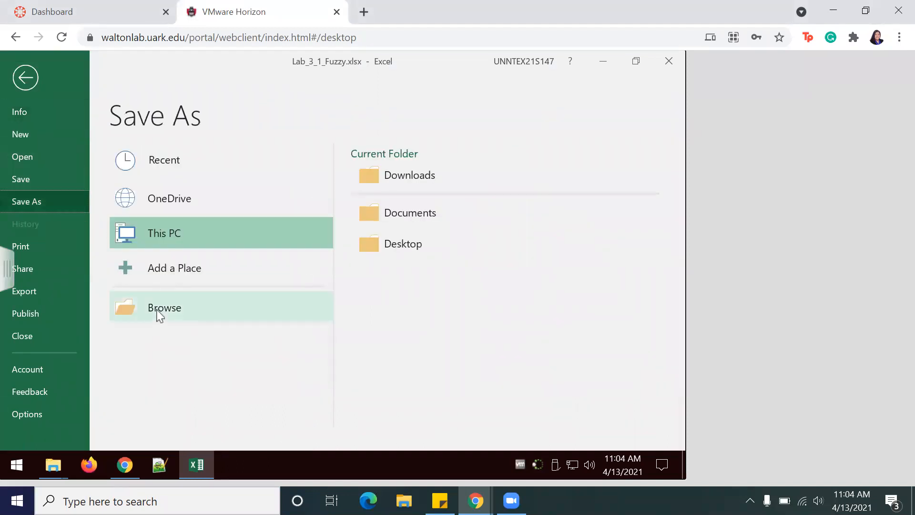
mouse_move(208, 309)
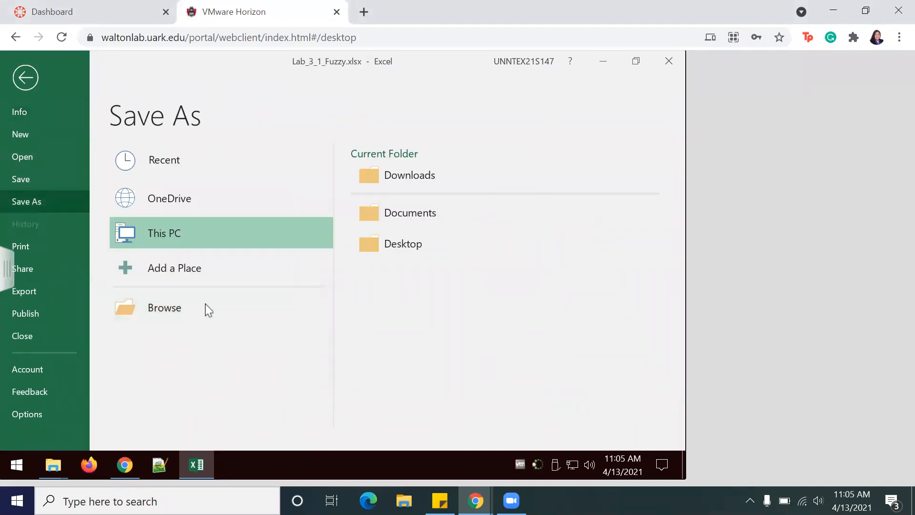
click(164, 307)
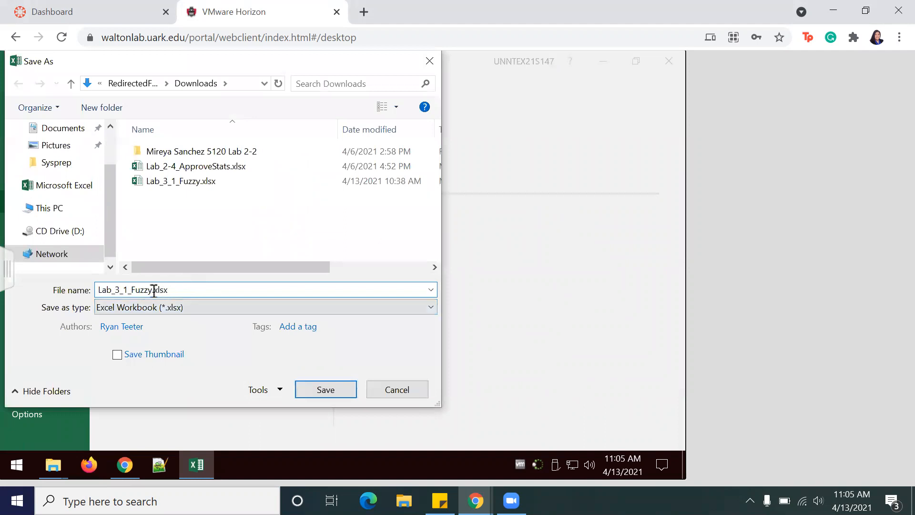
double_click(131, 290)
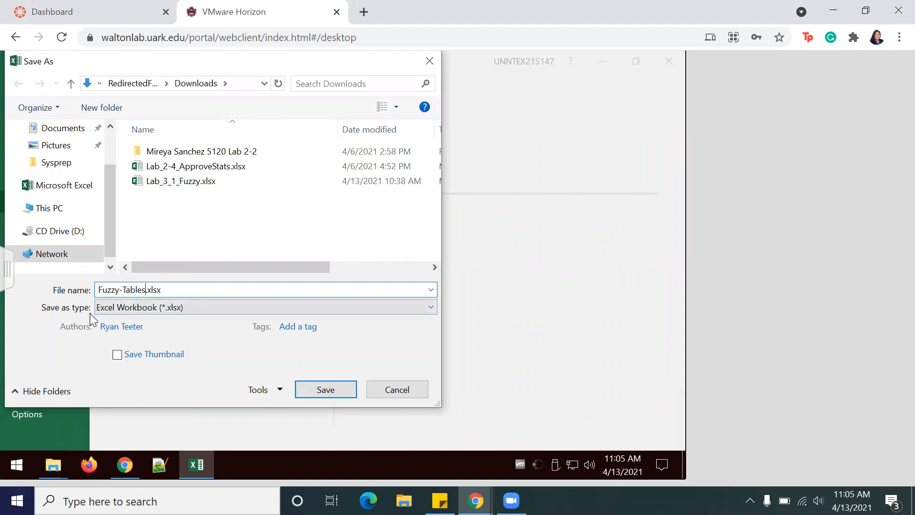
mouse_move(325, 390)
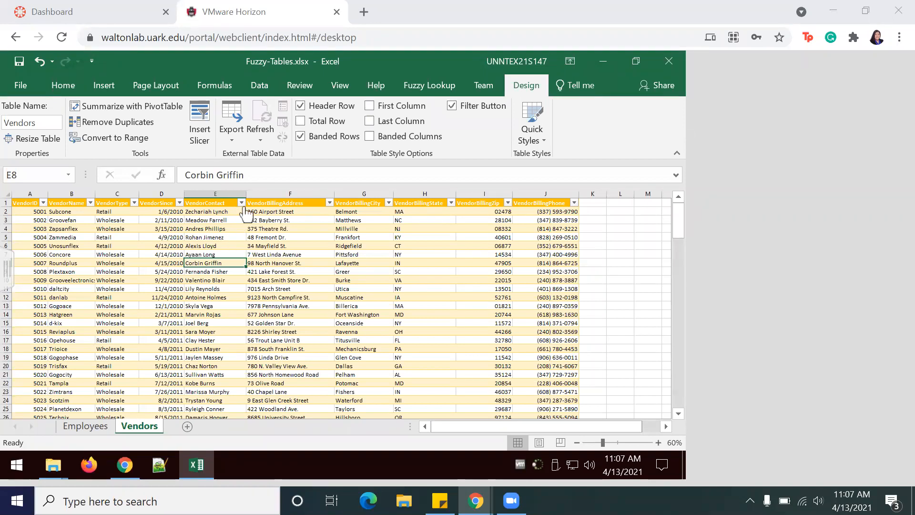
Step: Filter VendorSince to 2019 only, leaving 14 of 142 vendor records
click(240, 203)
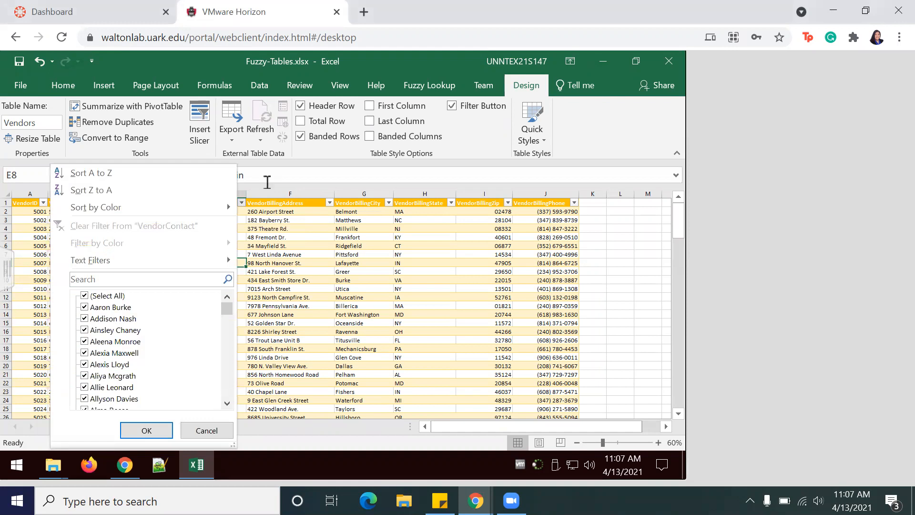
click(179, 202)
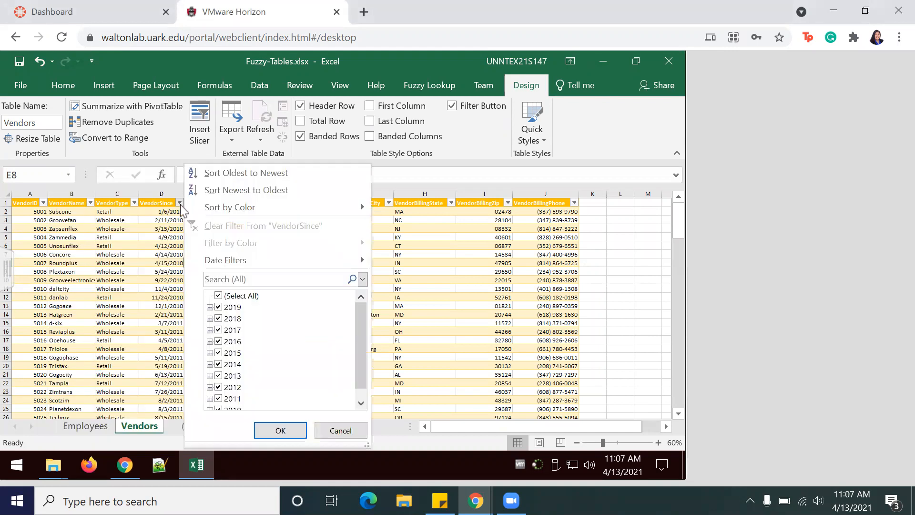
click(218, 296)
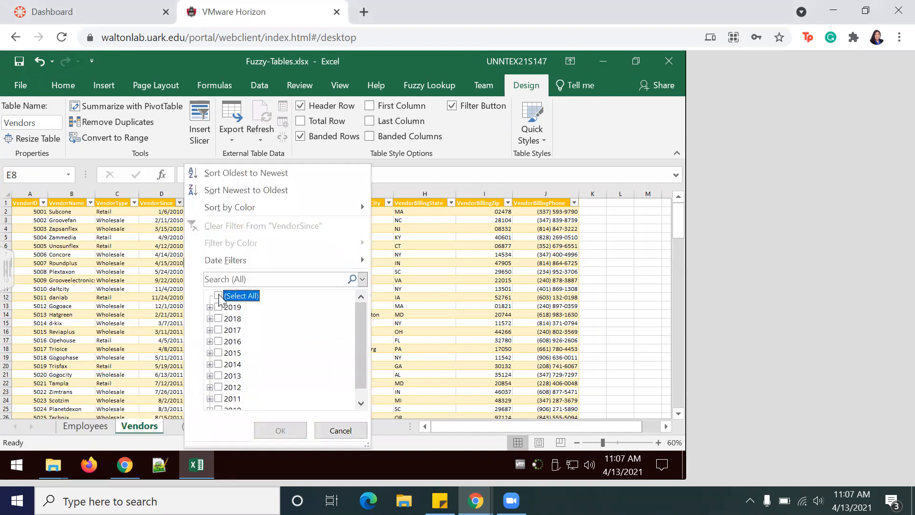
click(218, 295)
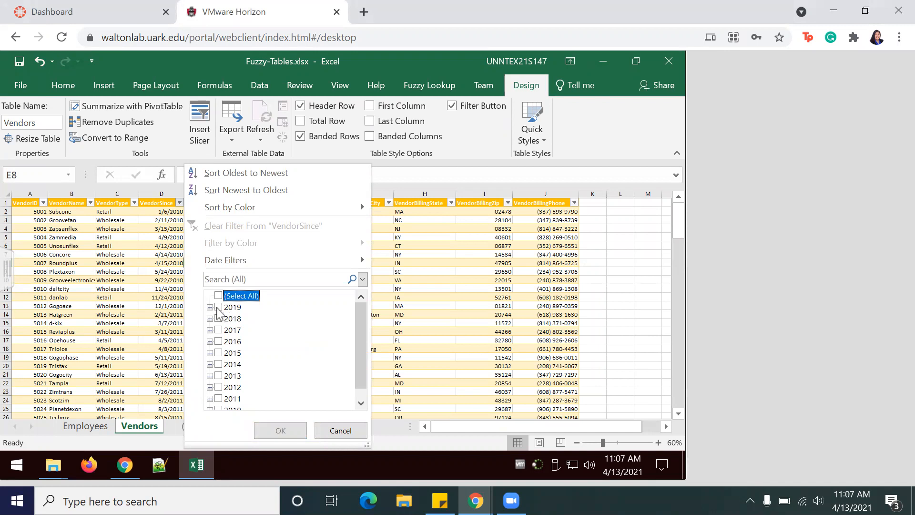
click(218, 307)
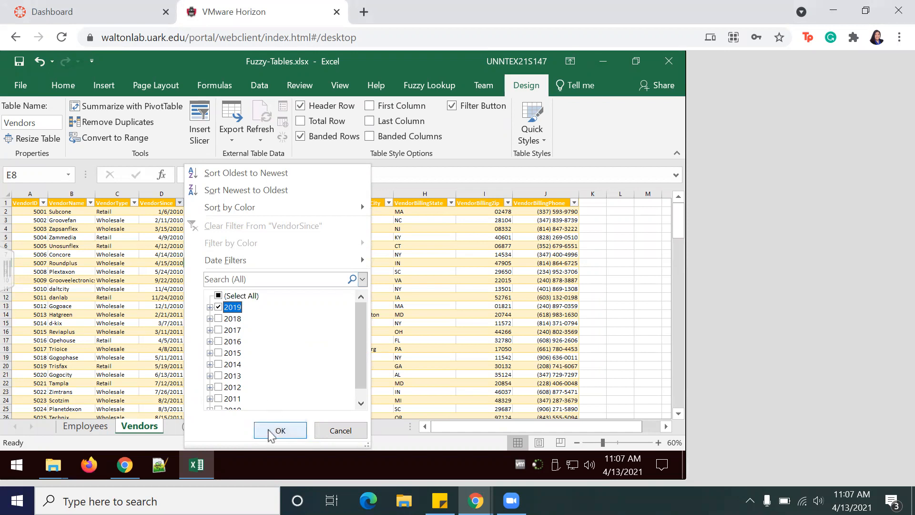
click(279, 430)
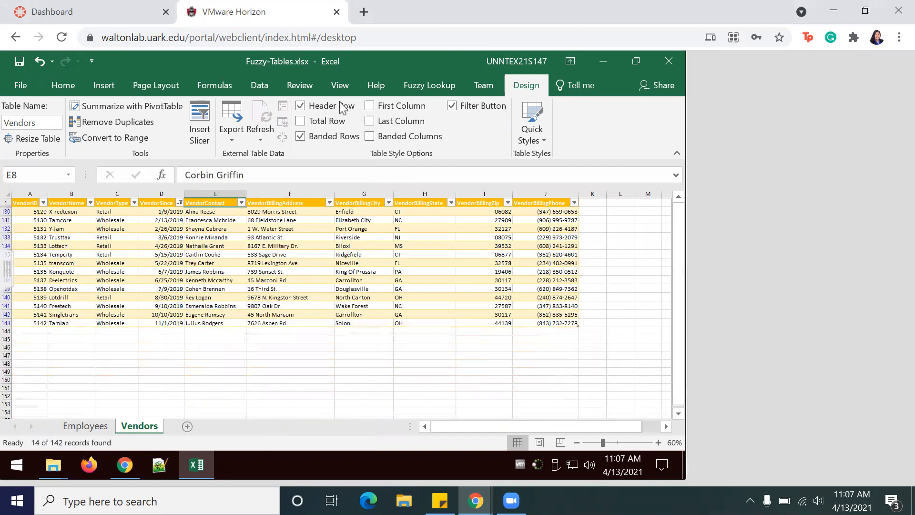
mouse_move(737, 97)
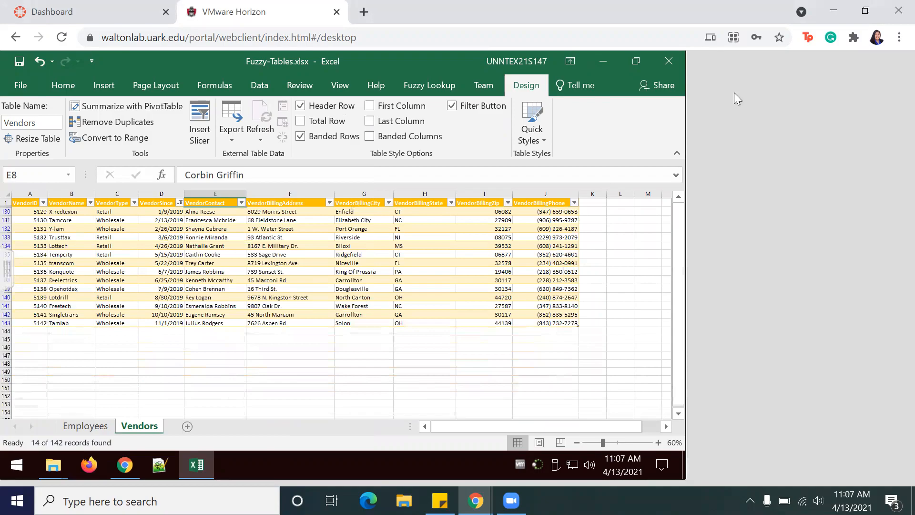
click(215, 288)
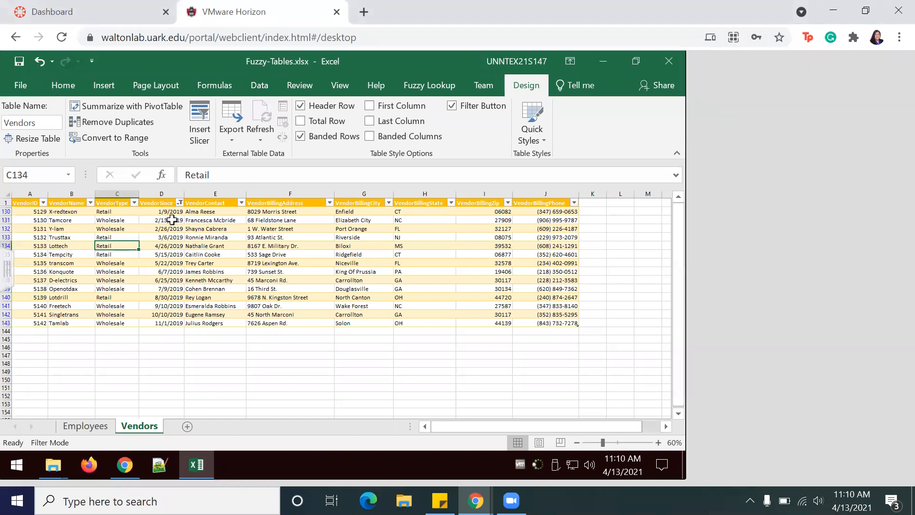
Step: Paste the 14 filtered vendors onto a new sheet at C3 and widen the date, phone, and city columns
click(162, 263)
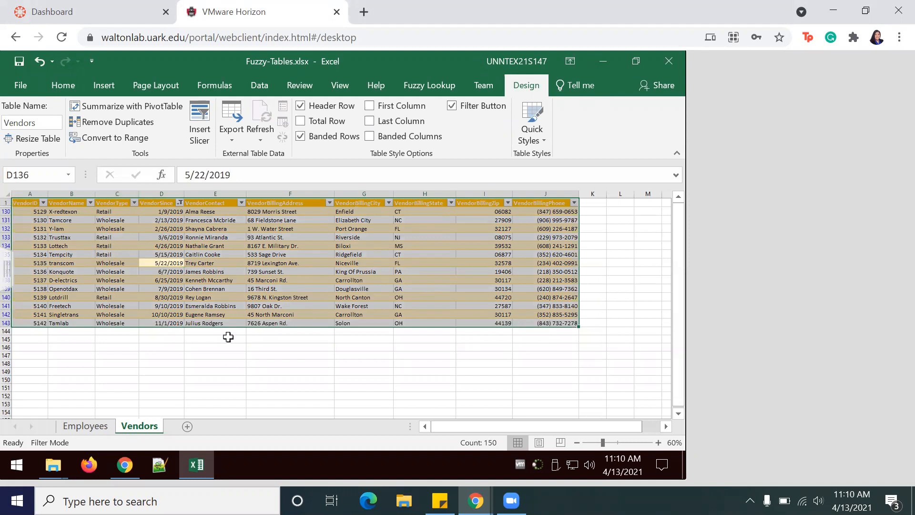
right_click(228, 337)
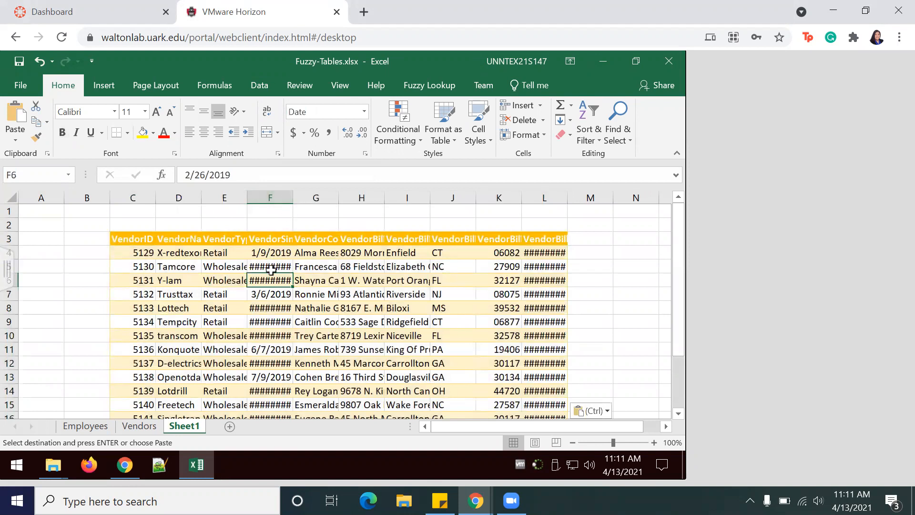
click(269, 266)
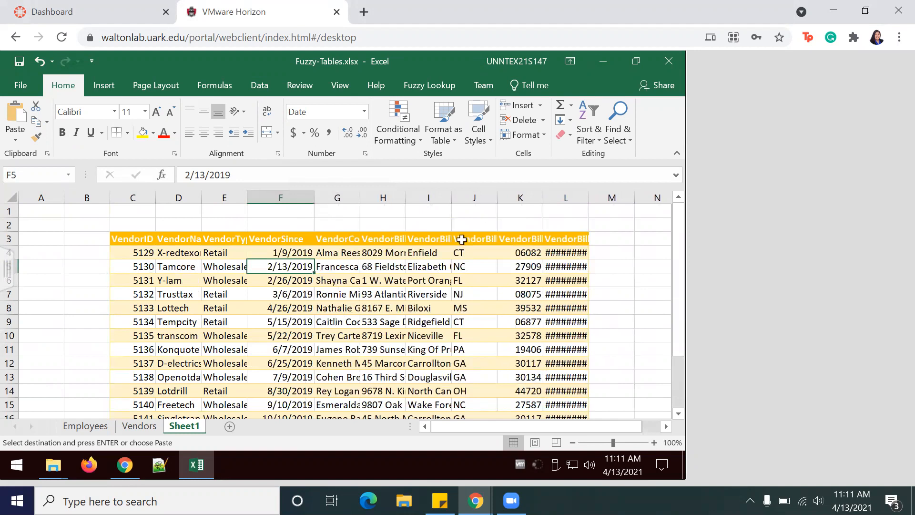
click(611, 197)
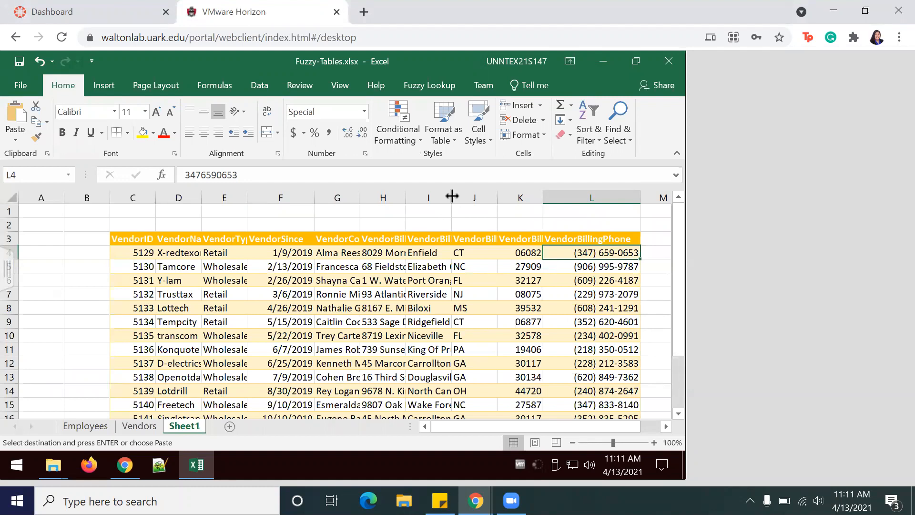
drag(474, 197, 491, 203)
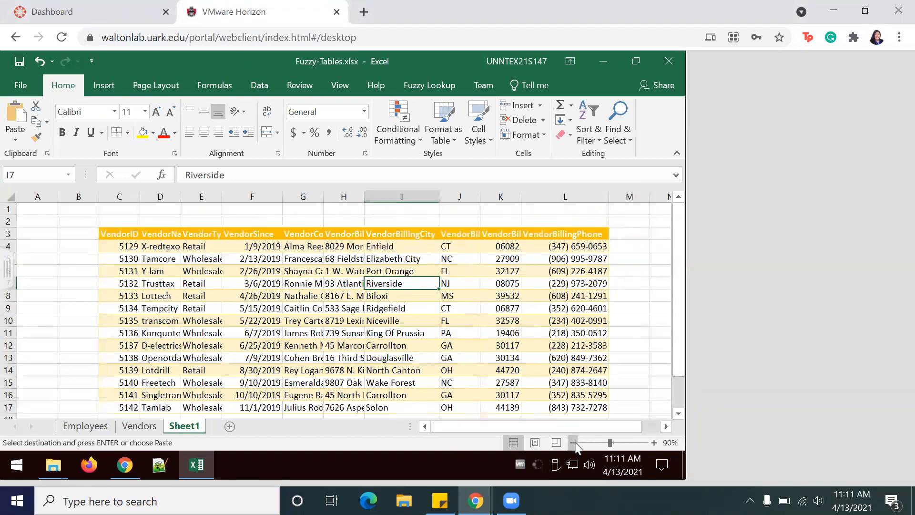
Step: Rename the new sheet tab to 'Vendors2019'
click(573, 442)
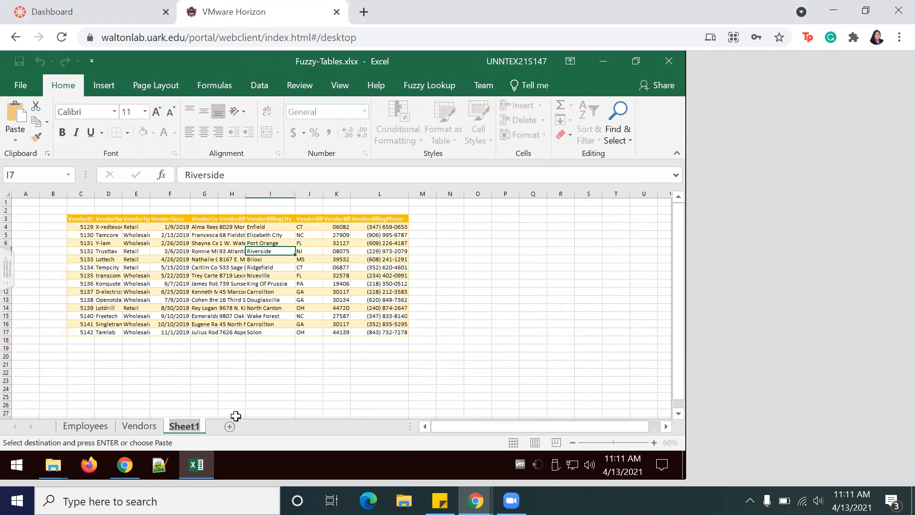
double_click(184, 425)
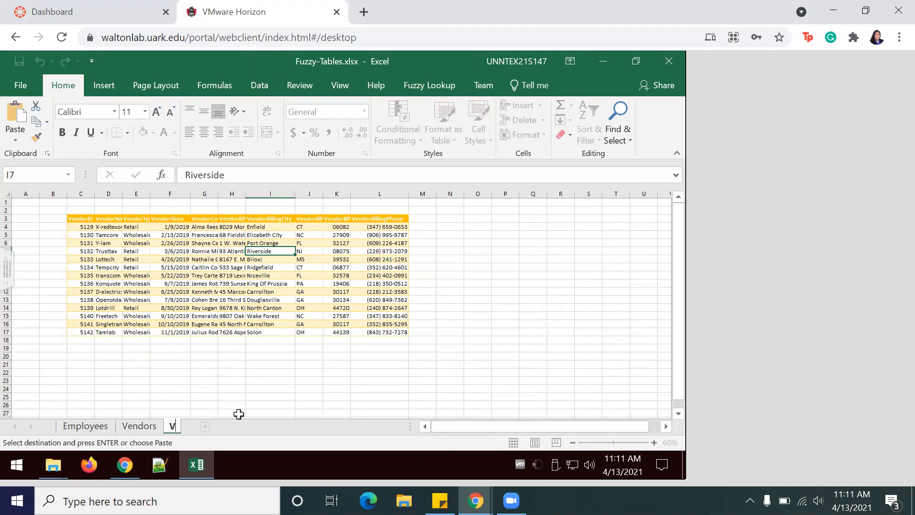
click(187, 425)
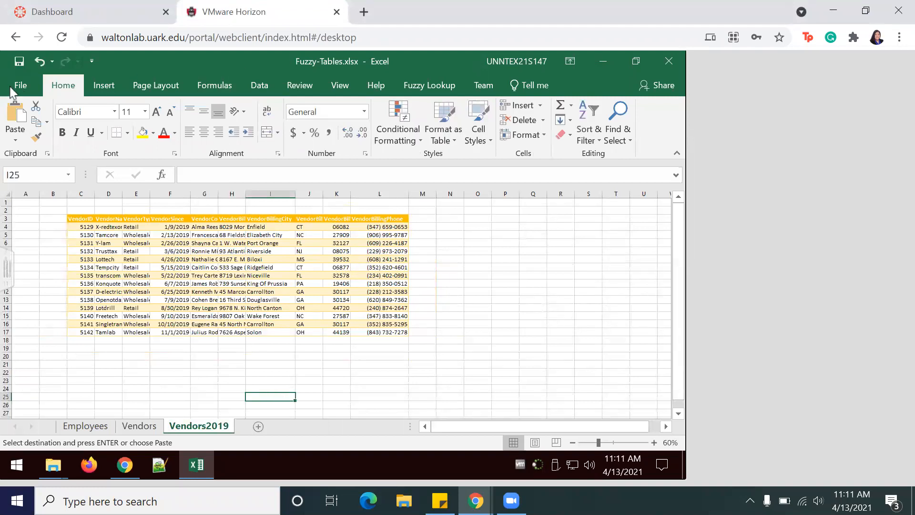
Step: Save the workbook as Fuzzy-Tables-2019.xlsx in Downloads
click(20, 86)
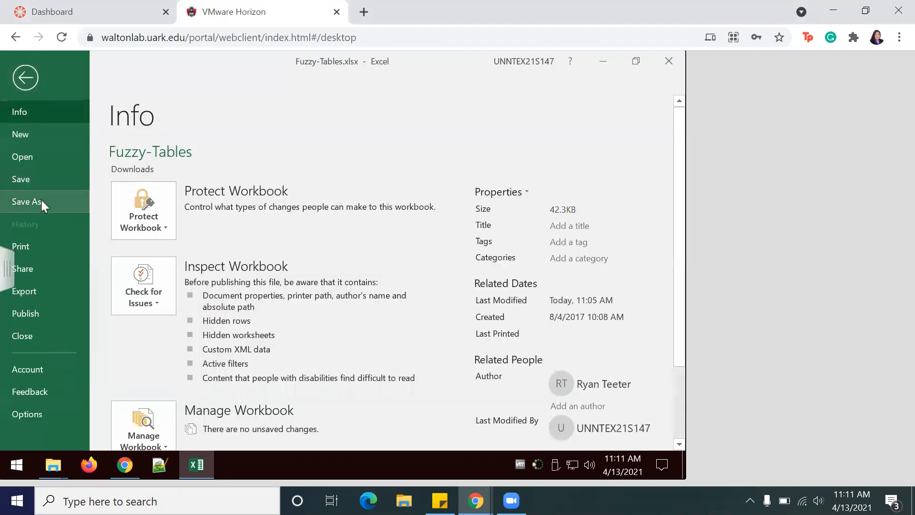
click(29, 201)
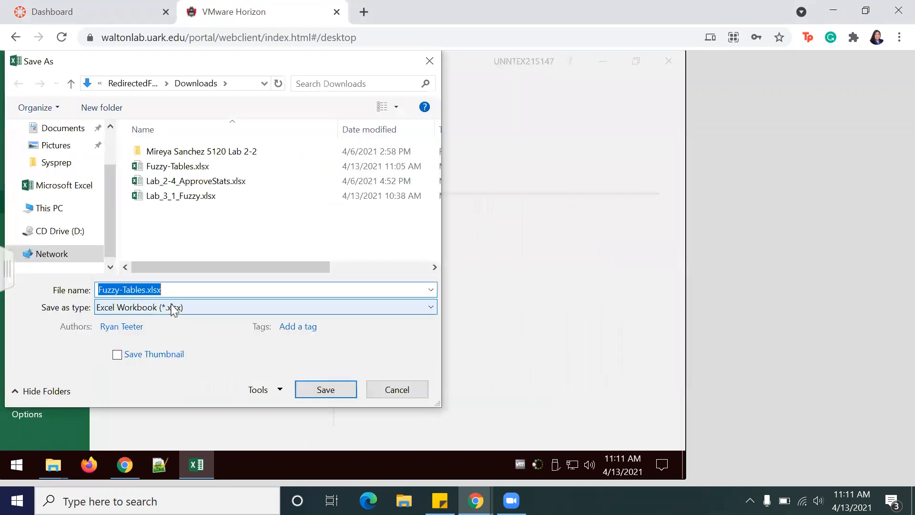
click(145, 289)
text(-2019)
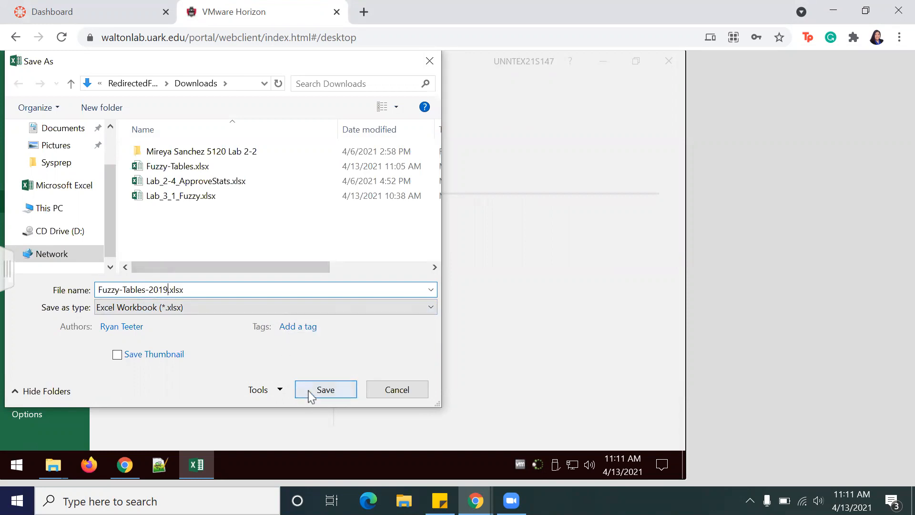
click(325, 389)
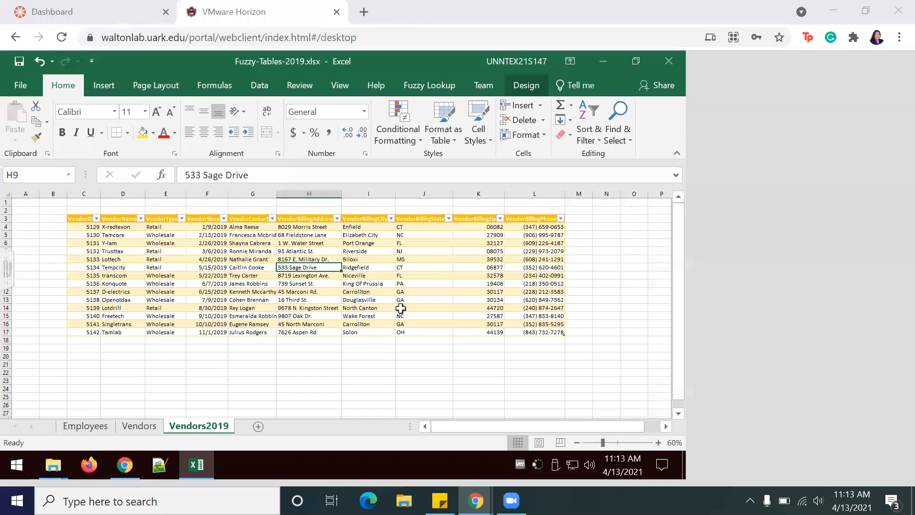
mouse_move(386, 283)
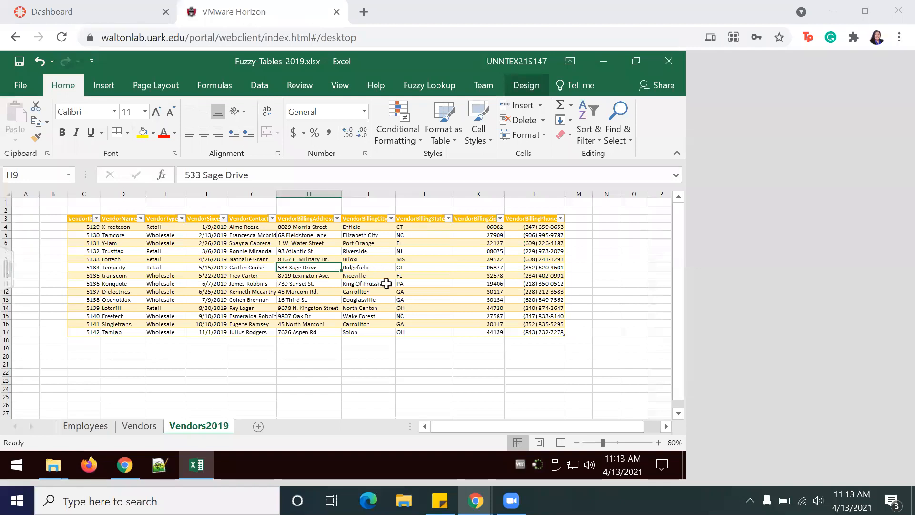
mouse_move(139, 343)
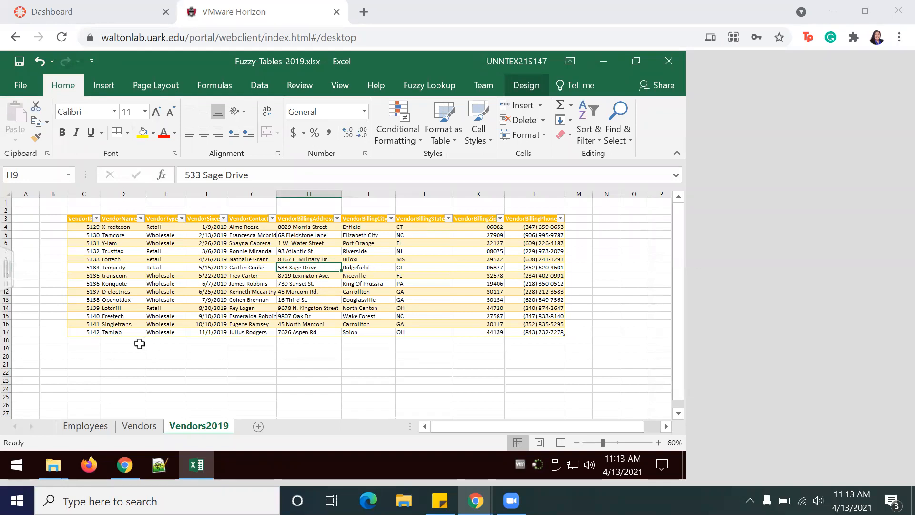
mouse_move(283, 275)
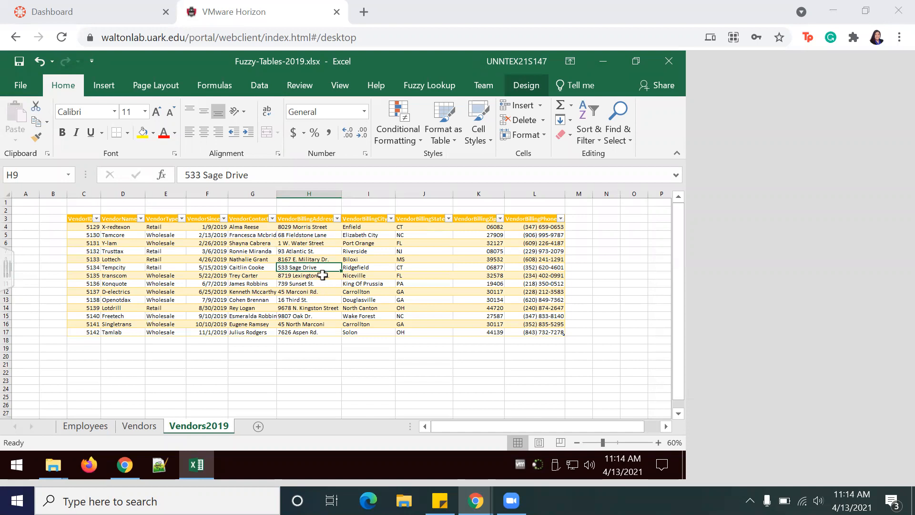
right_click(296, 291)
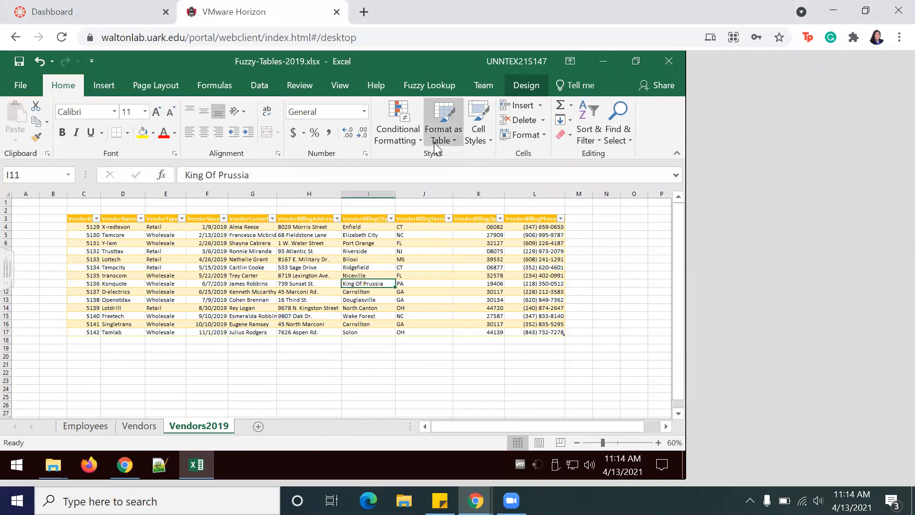
click(443, 122)
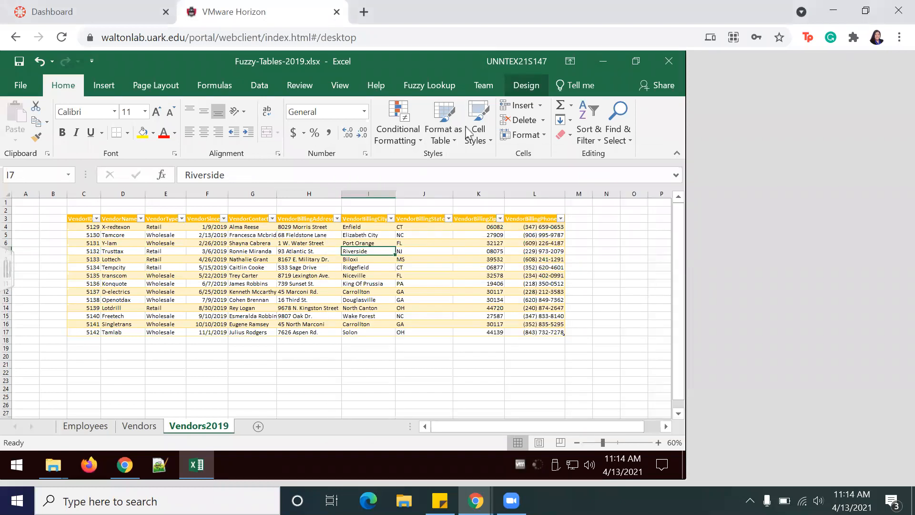
mouse_move(443, 122)
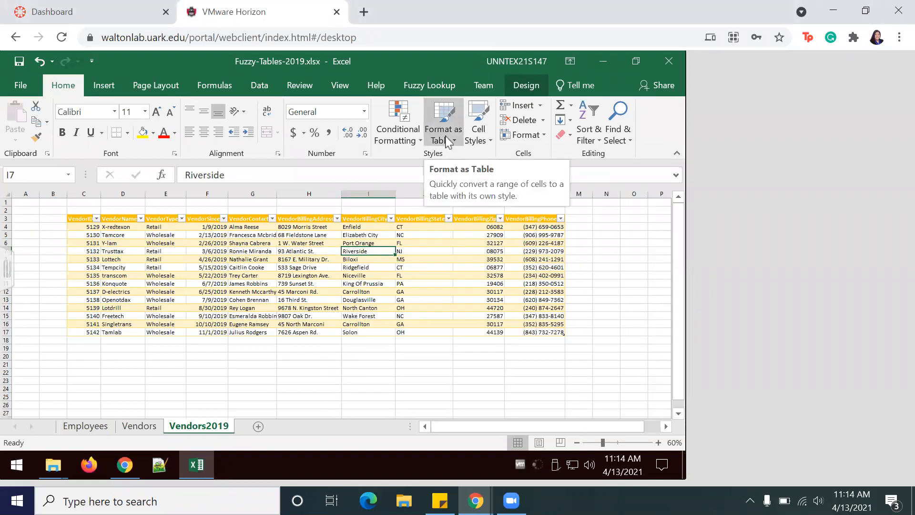
click(309, 258)
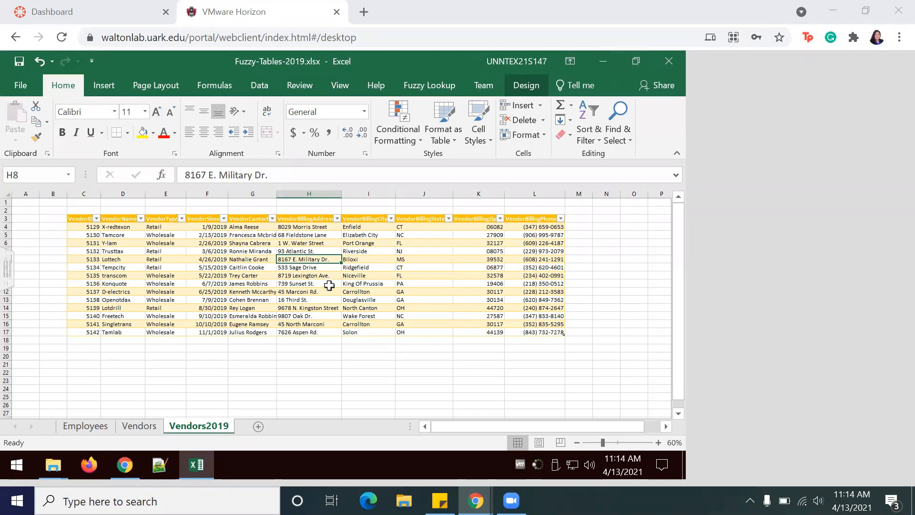
mouse_move(473, 41)
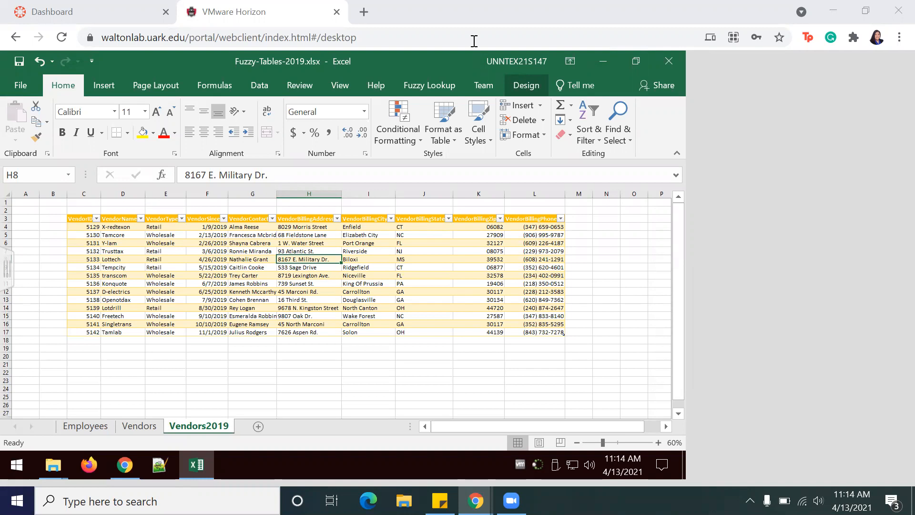
mouse_move(736, 77)
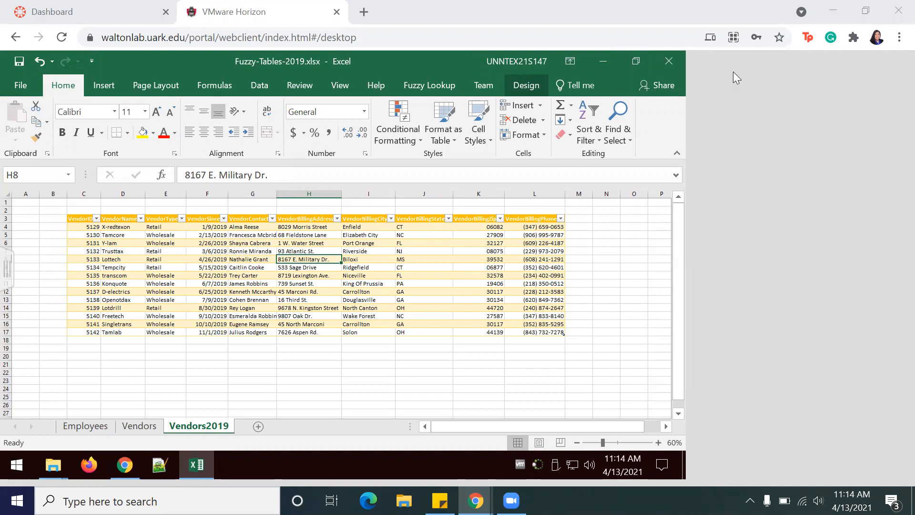
click(308, 267)
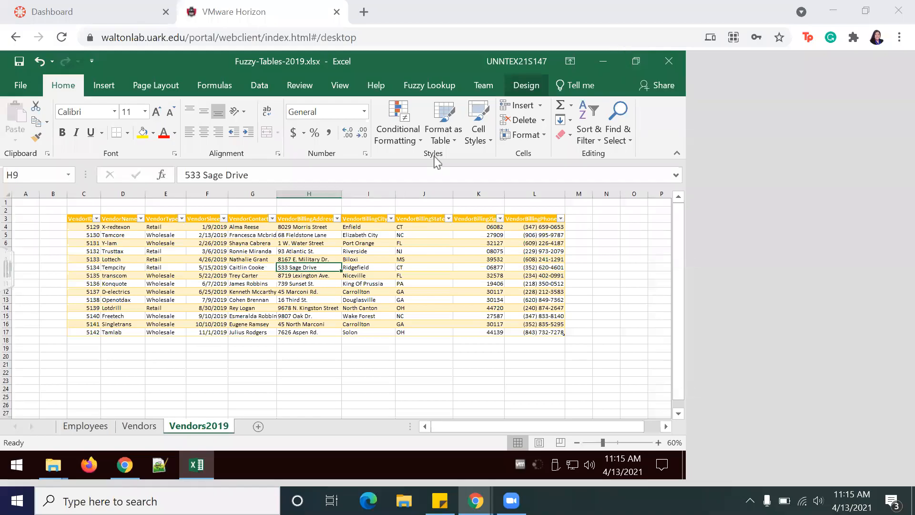
click(442, 121)
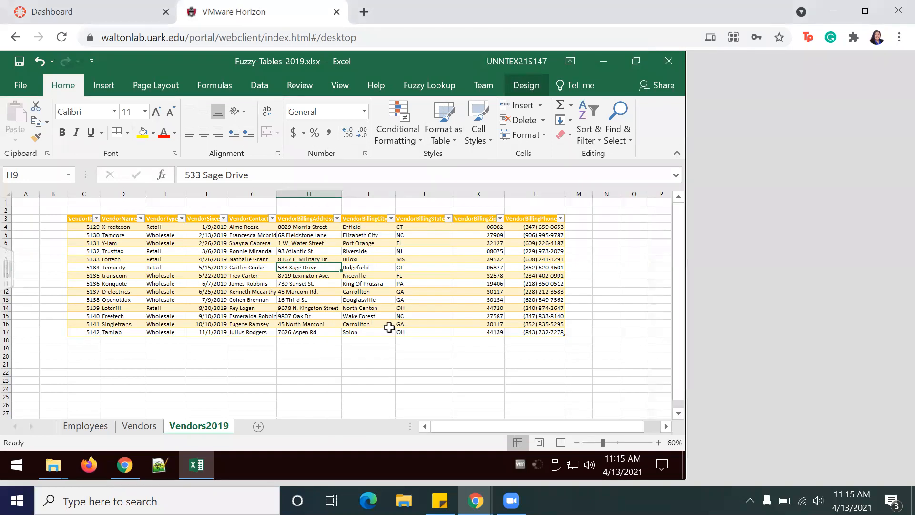
click(368, 267)
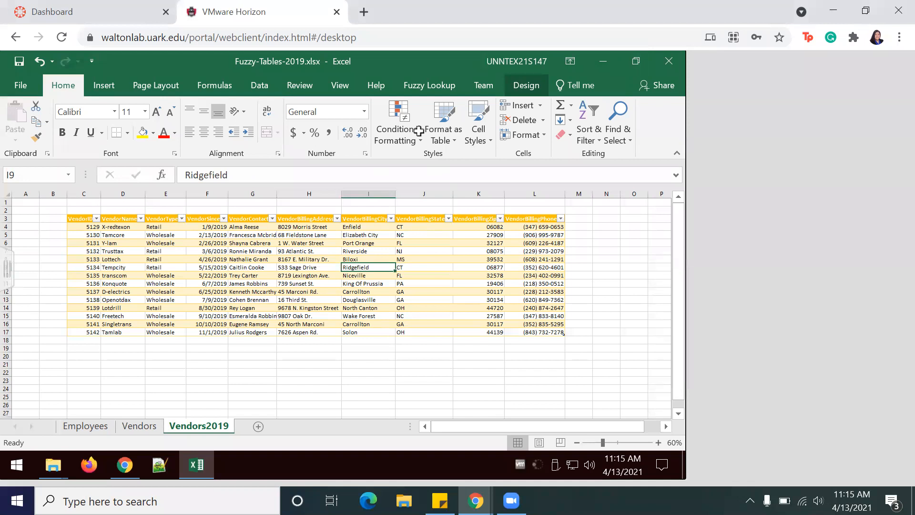
click(442, 121)
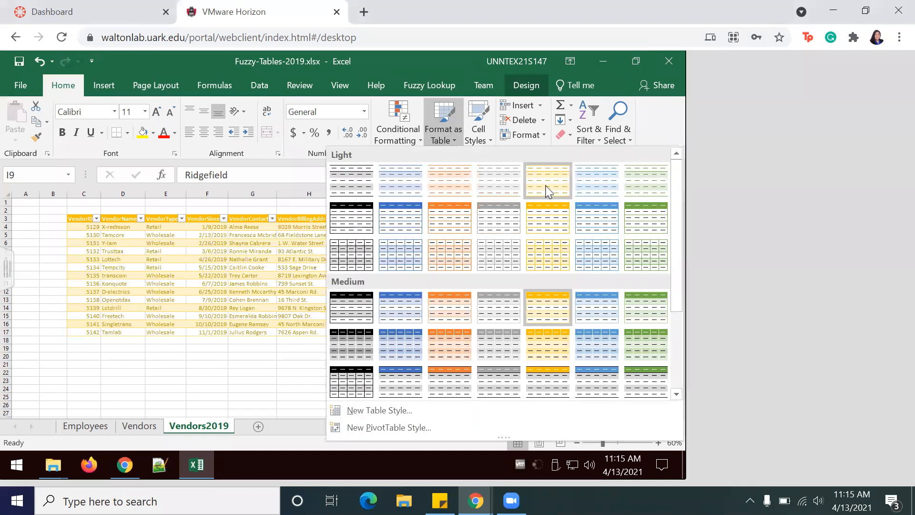
mouse_move(478, 175)
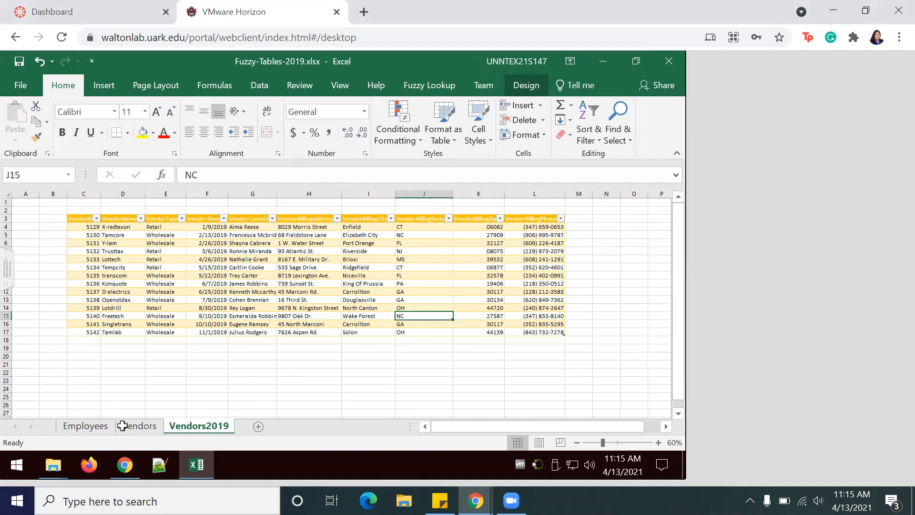
click(85, 426)
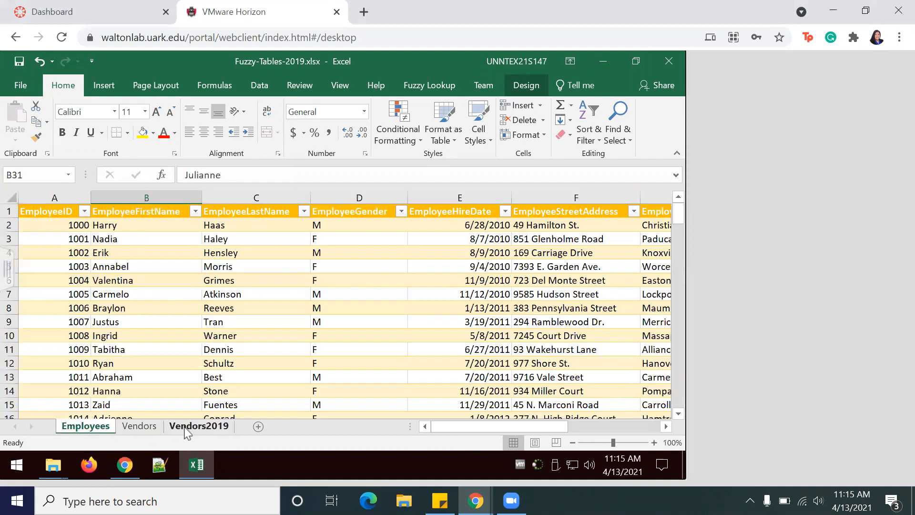
click(199, 426)
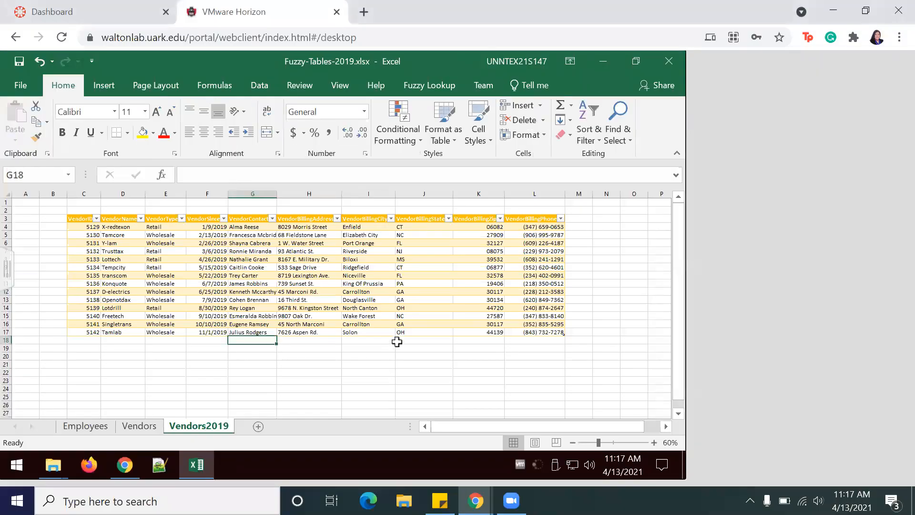
Step: Rename the yellow vendor table from Table3 to Vendors2019 in the Table Name box
click(369, 307)
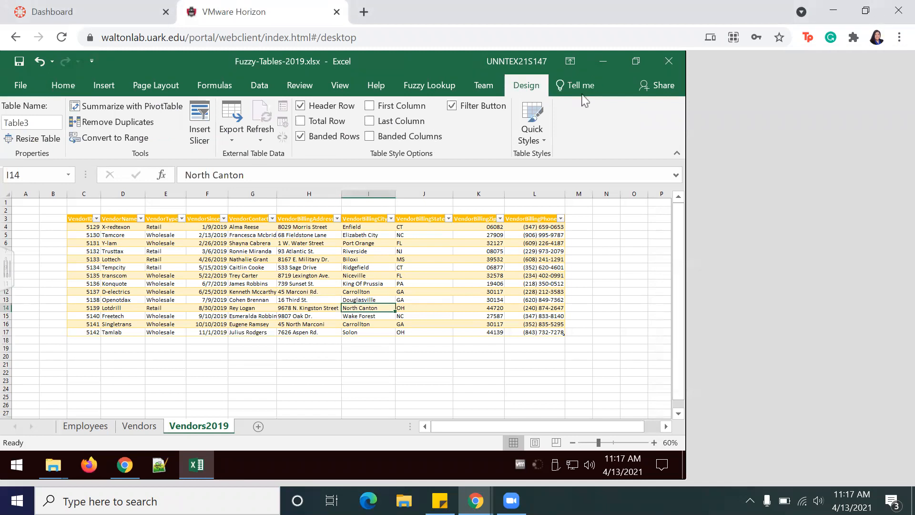
click(27, 122)
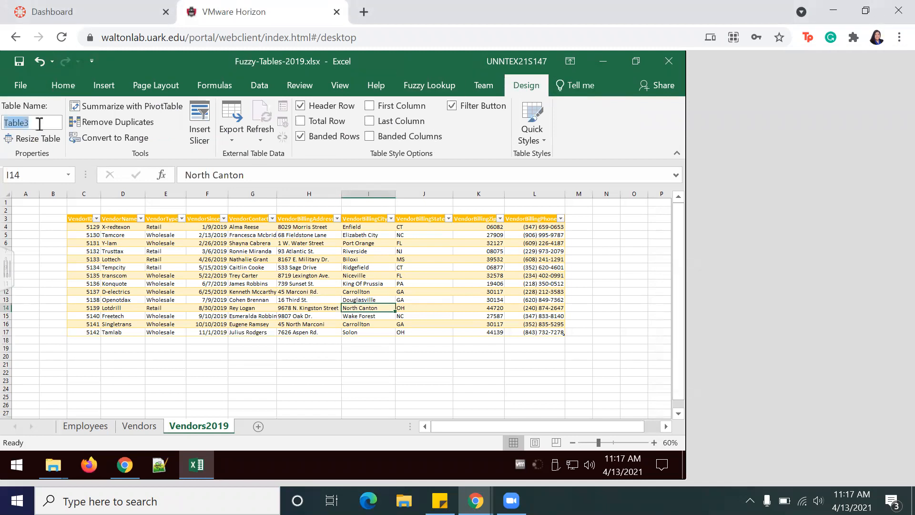
text(Vendors2019)
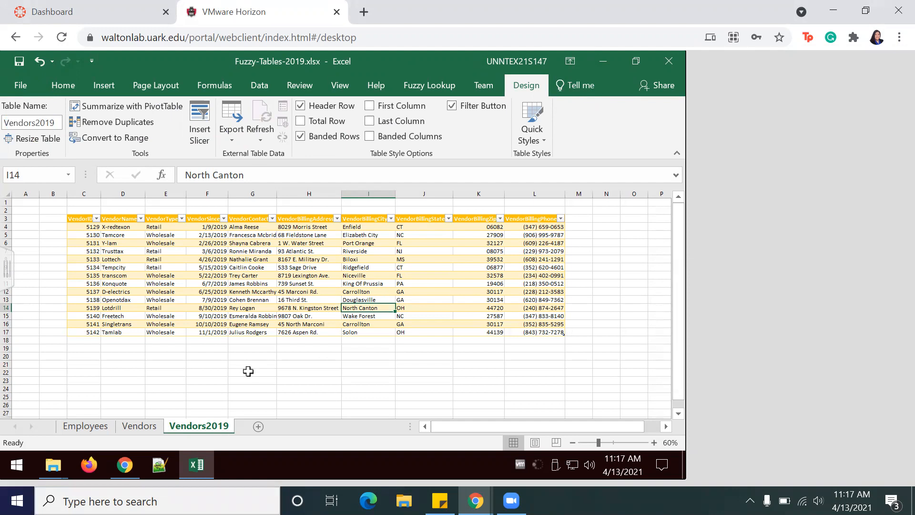
click(165, 260)
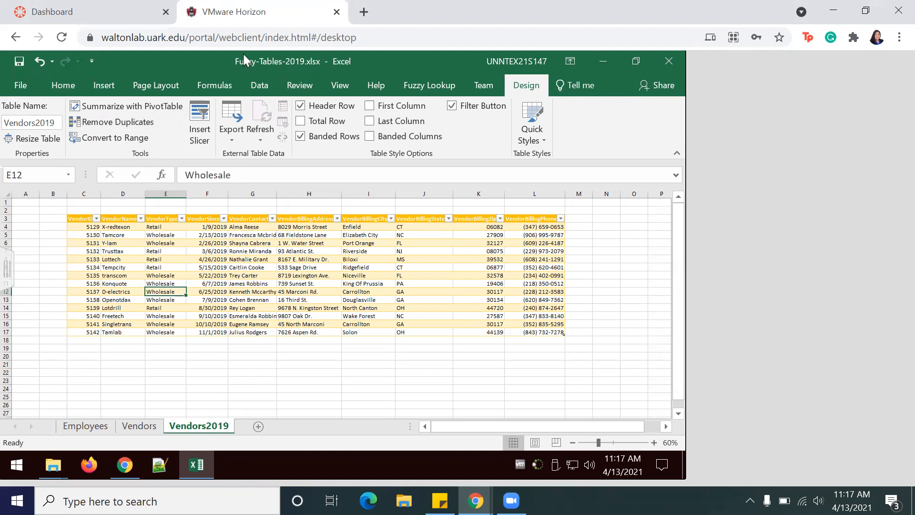
mouse_move(297, 75)
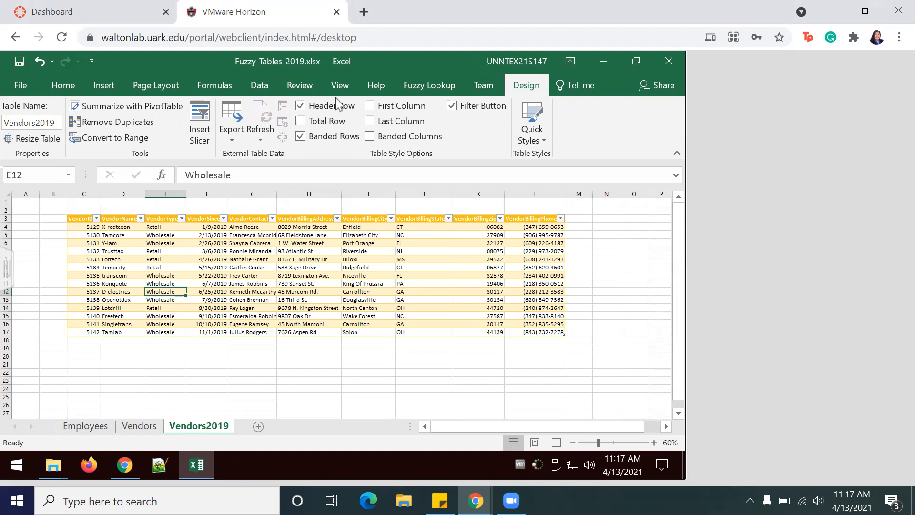
mouse_move(260, 70)
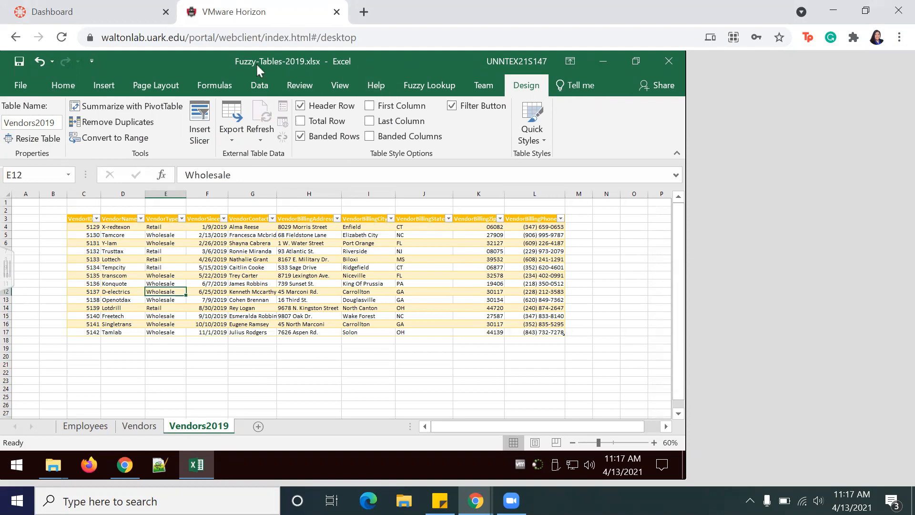
mouse_move(742, 94)
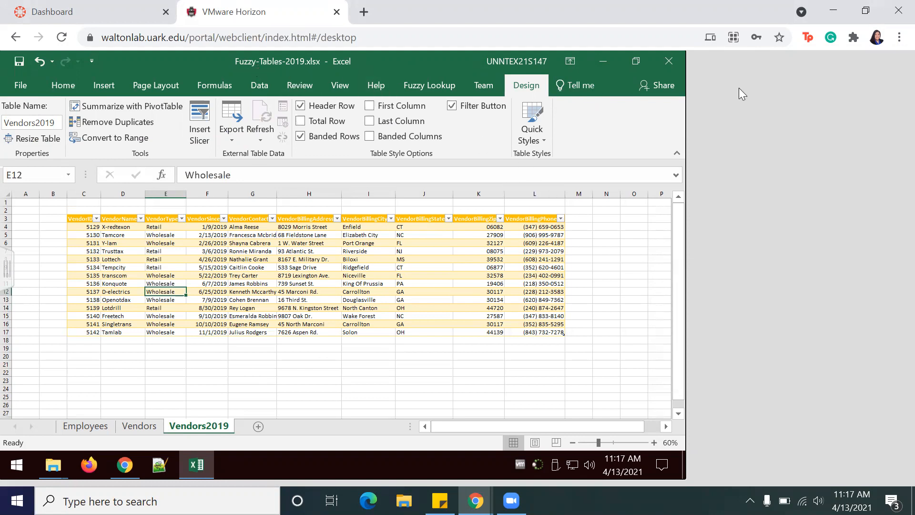